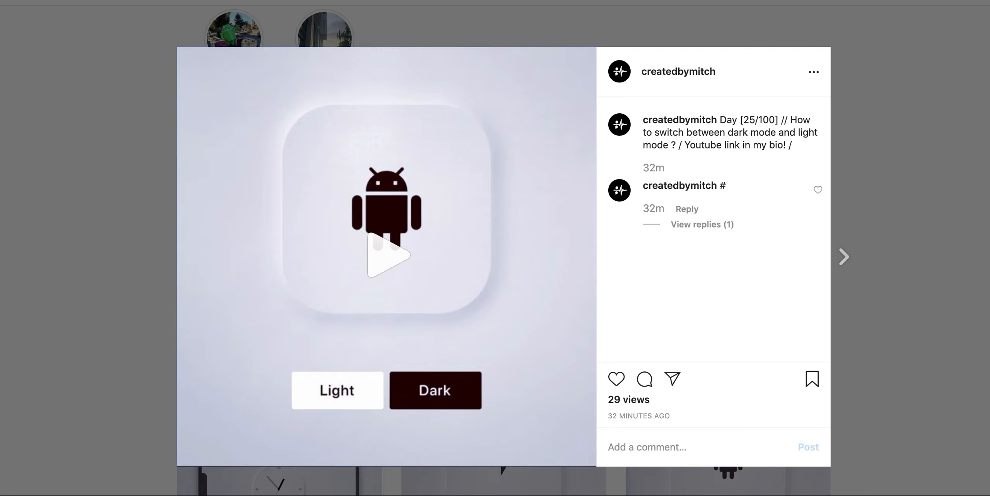
pyautogui.moveTo(484, 269)
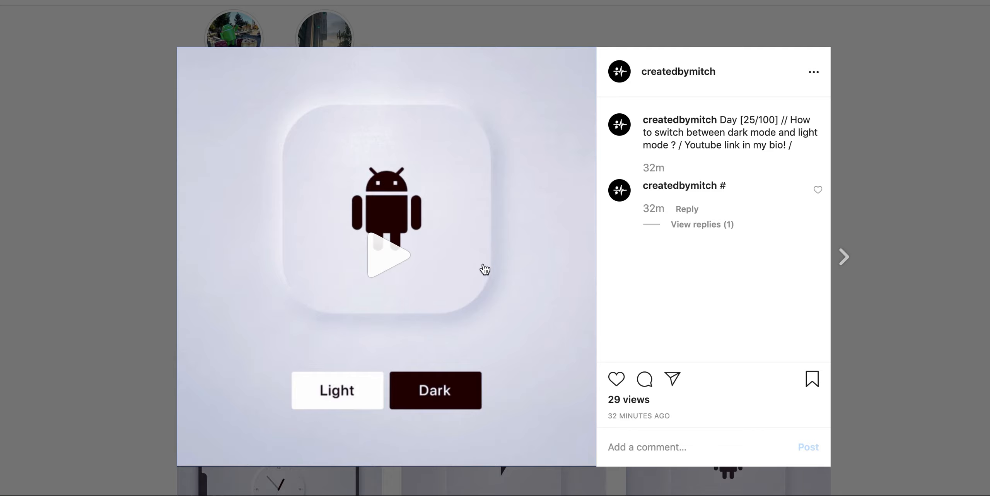
pyautogui.moveTo(323, 330)
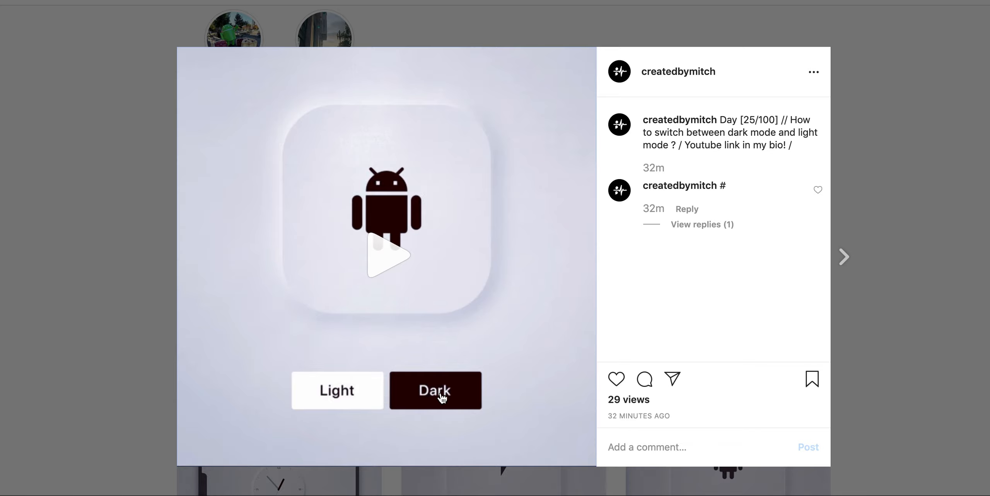
# Play and scrub through the demo video to review the target result.
pyautogui.click(407, 402)
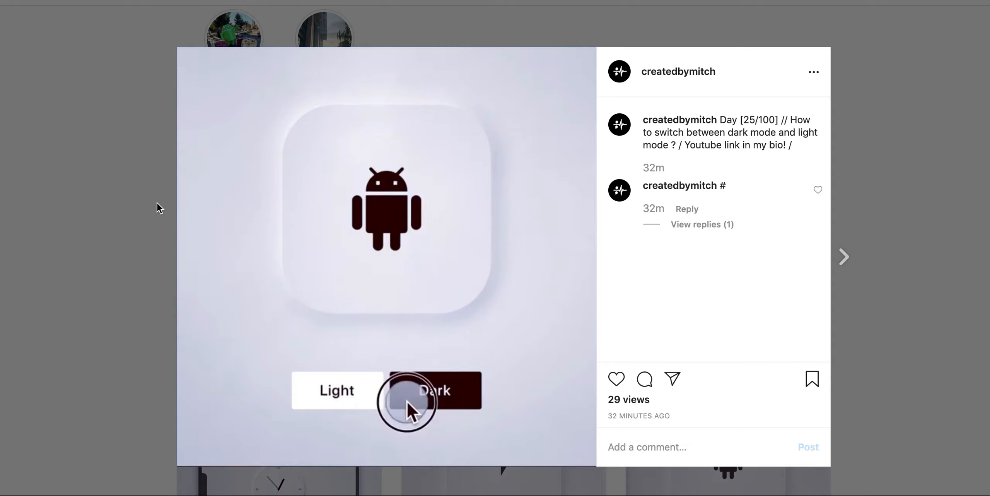
pyautogui.click(434, 390)
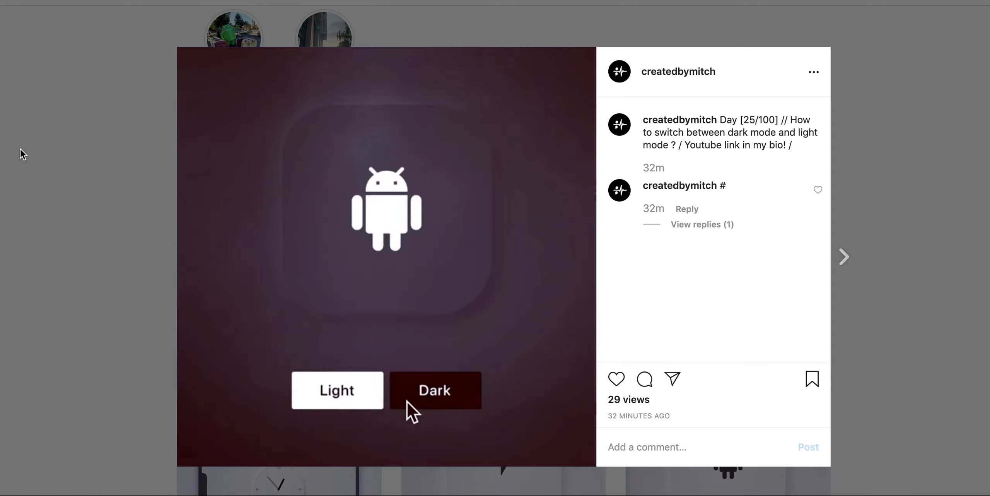
pyautogui.click(337, 390)
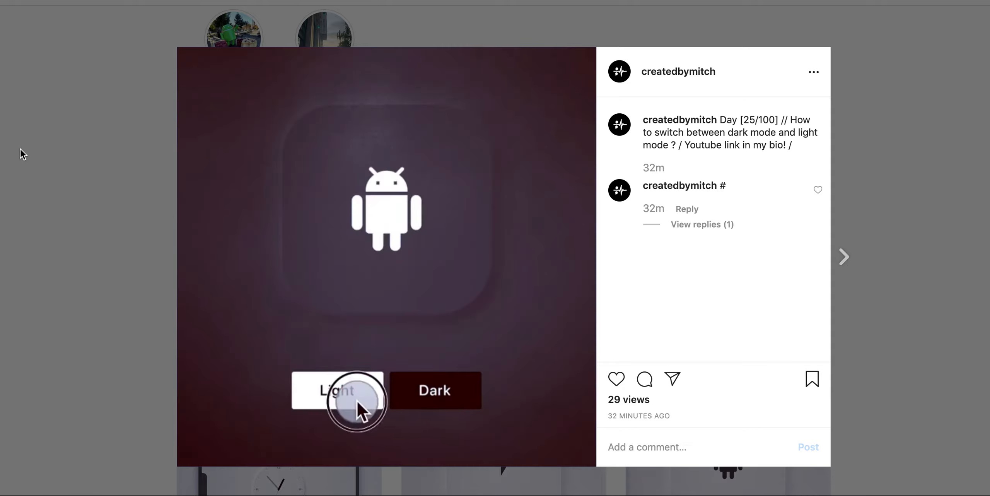
pyautogui.click(336, 389)
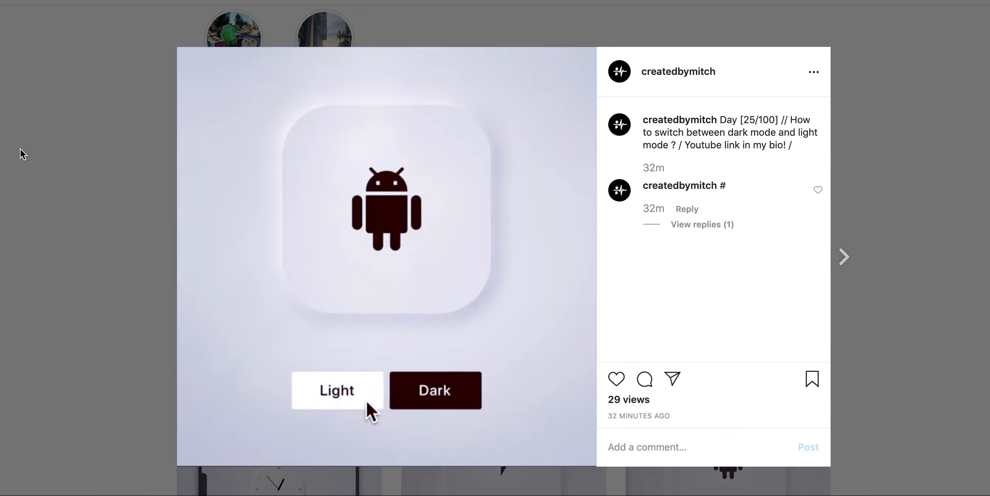
pyautogui.click(434, 390)
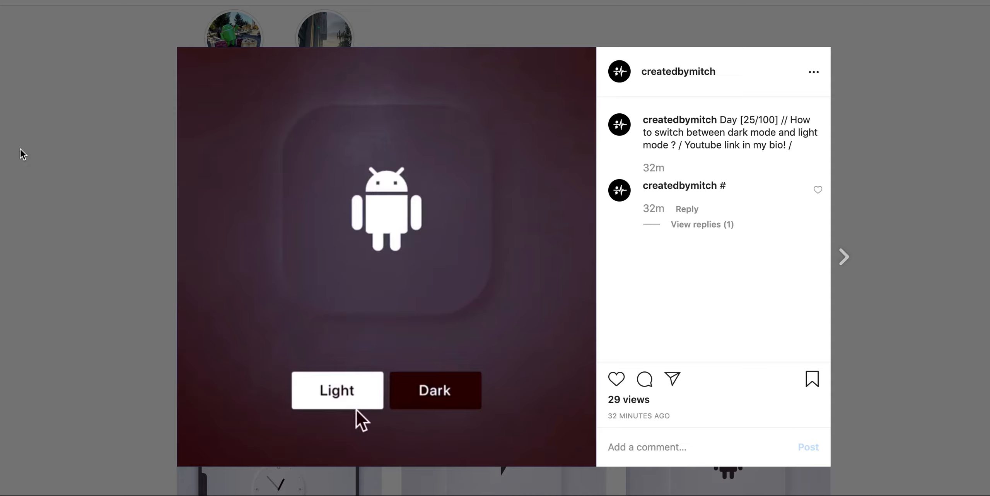
pyautogui.click(337, 390)
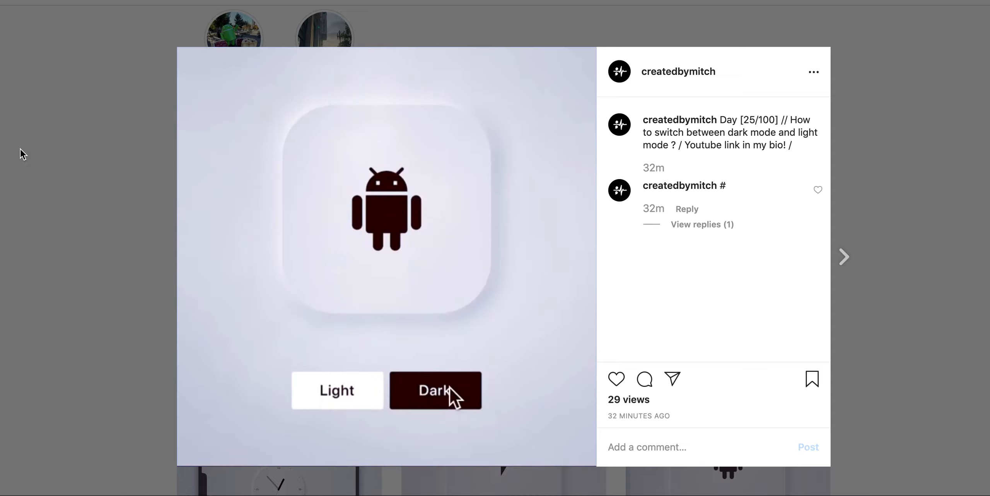
pyautogui.click(434, 390)
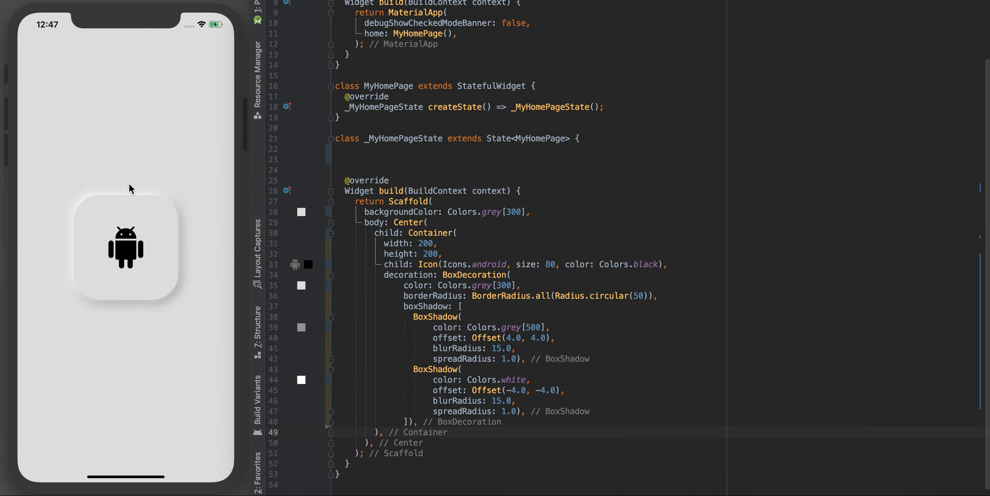
pyautogui.moveTo(135, 223)
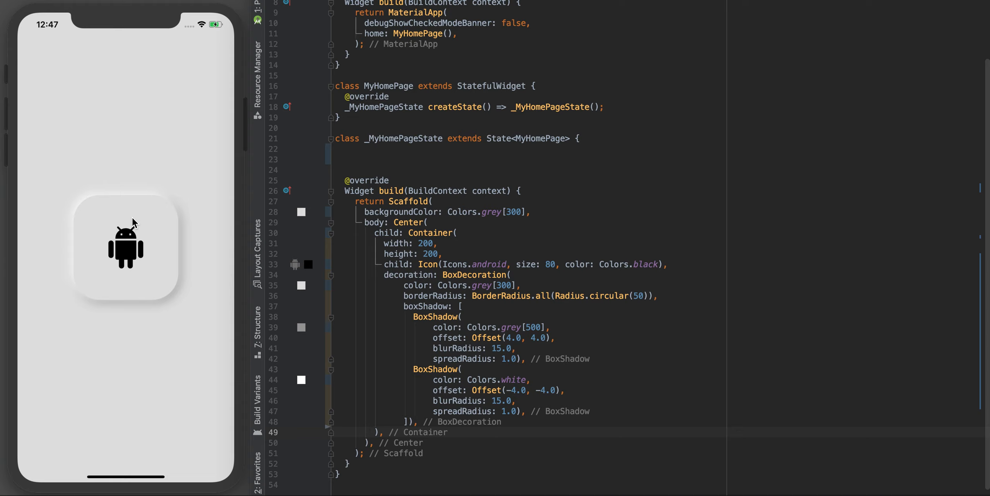
pyautogui.moveTo(133, 283)
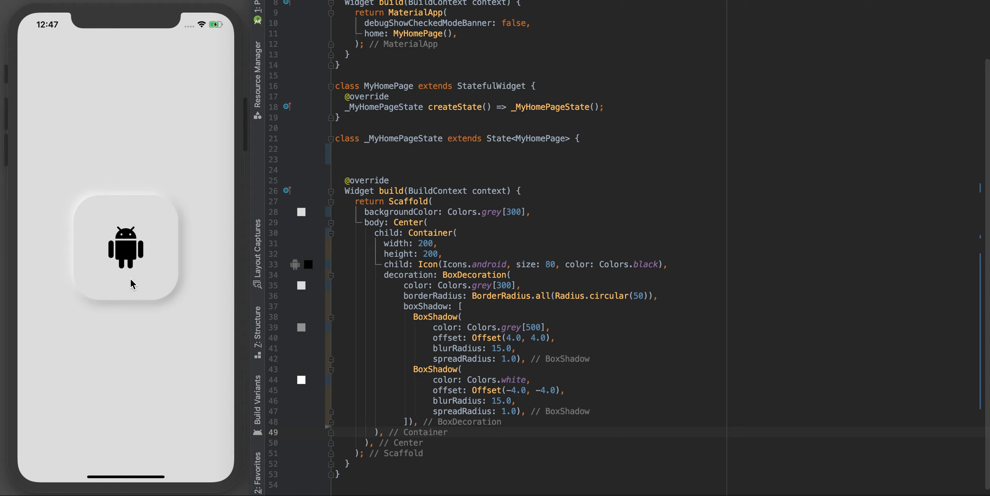
pyautogui.moveTo(150, 259)
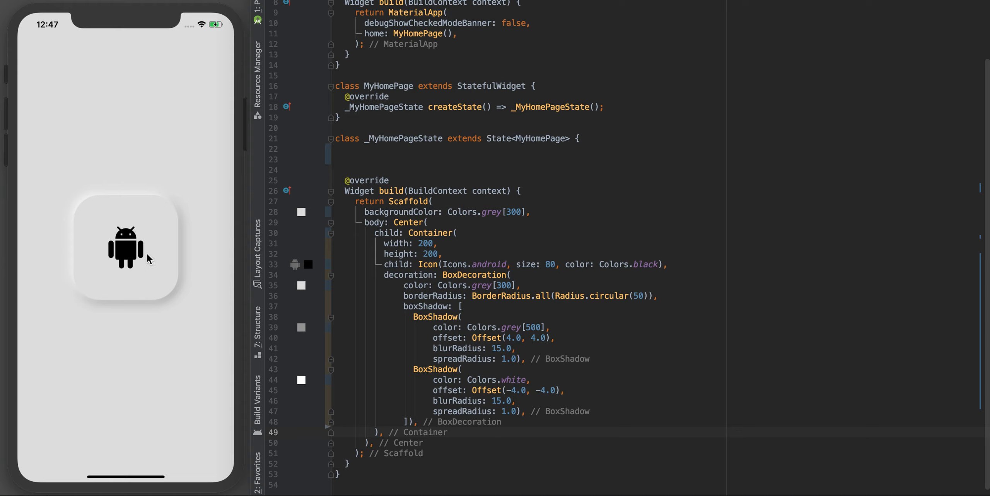
pyautogui.moveTo(157, 214)
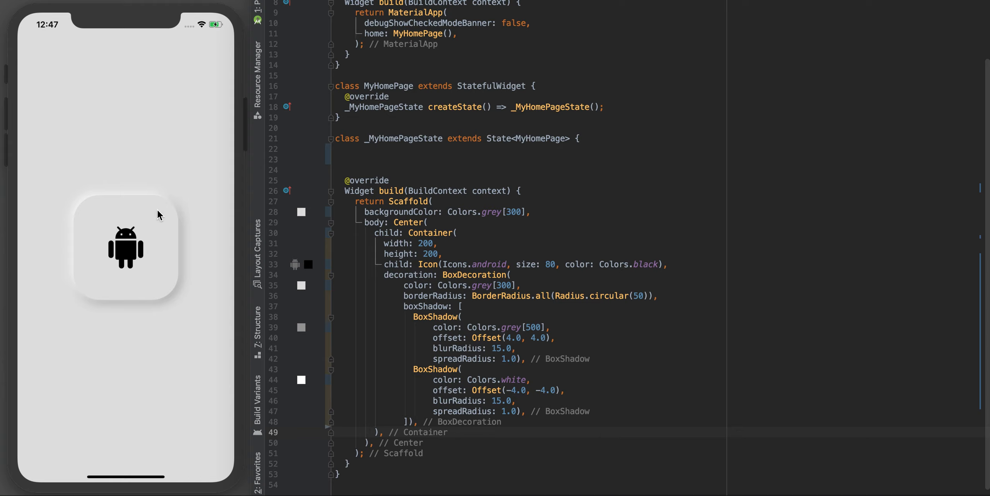
pyautogui.moveTo(178, 158)
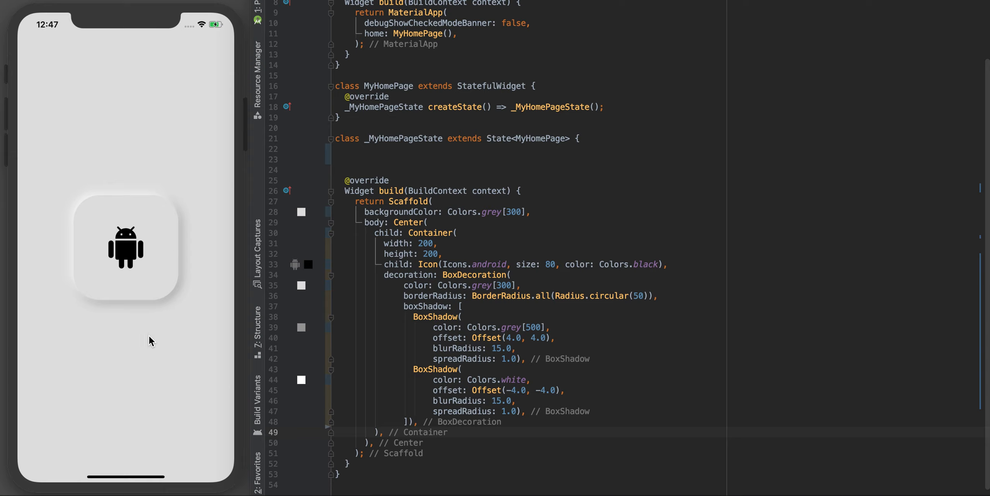
pyautogui.moveTo(129, 334)
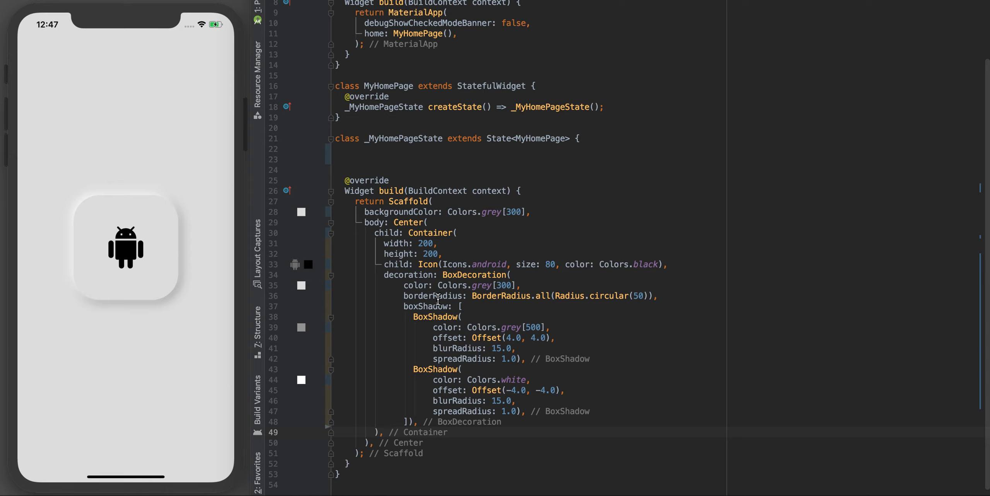
# Replace Center's child with a Column whose children list holds the icon Container.
pyautogui.scroll(3)
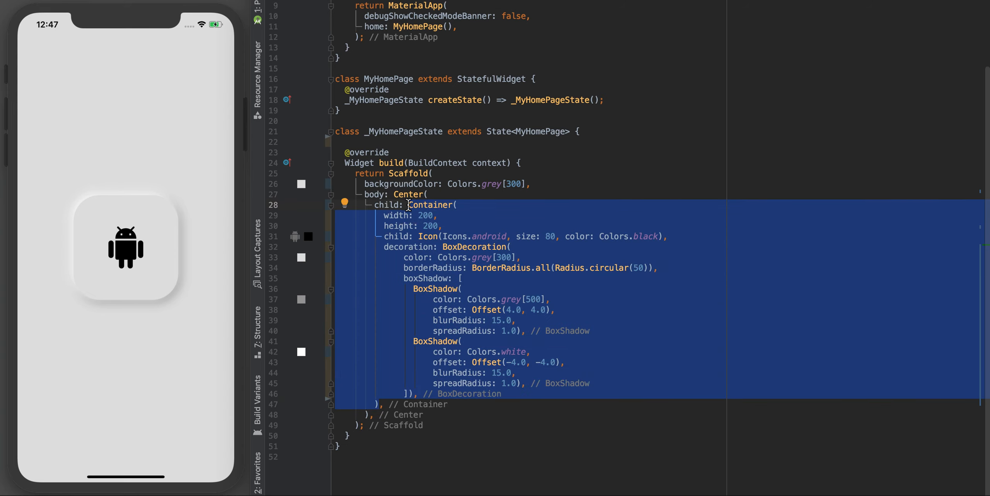
pyautogui.moveTo(98, 234)
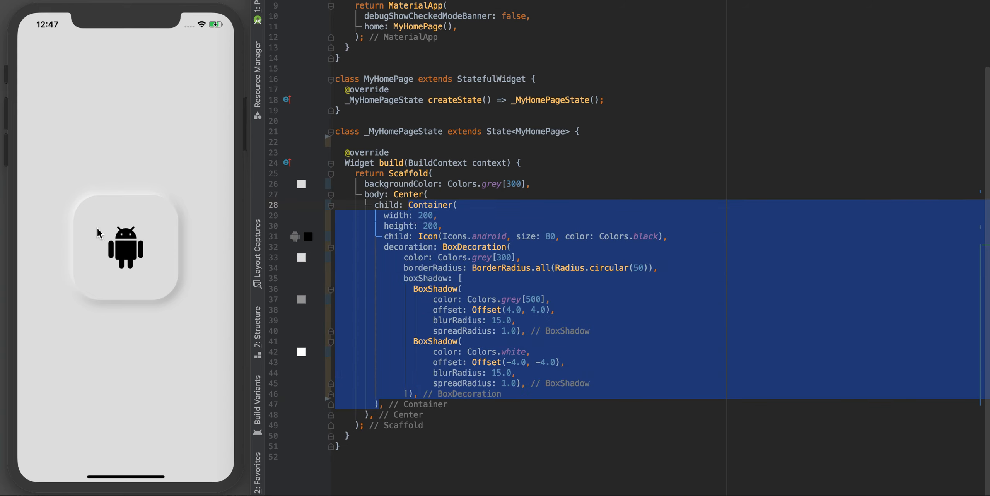
pyautogui.moveTo(451, 294)
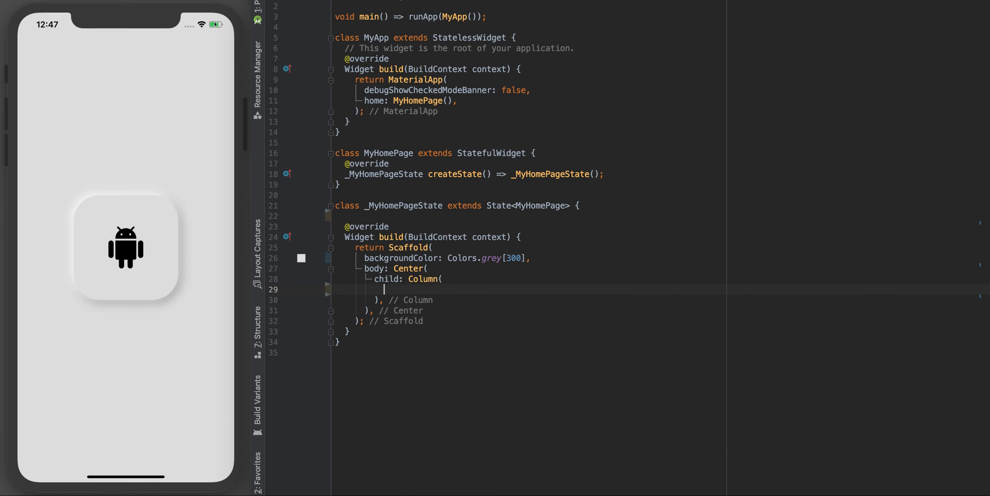
pyautogui.write('c')
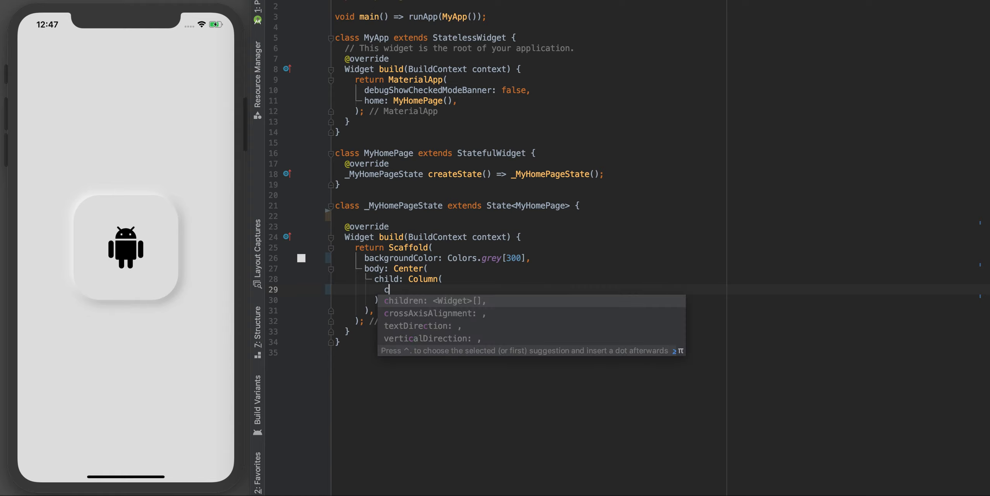
pyautogui.press('Return')
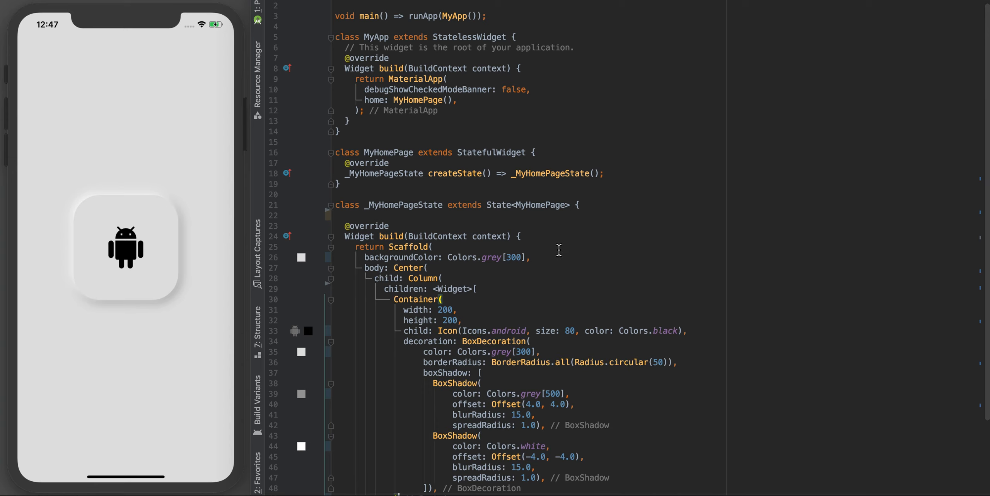
pyautogui.scroll(-3)
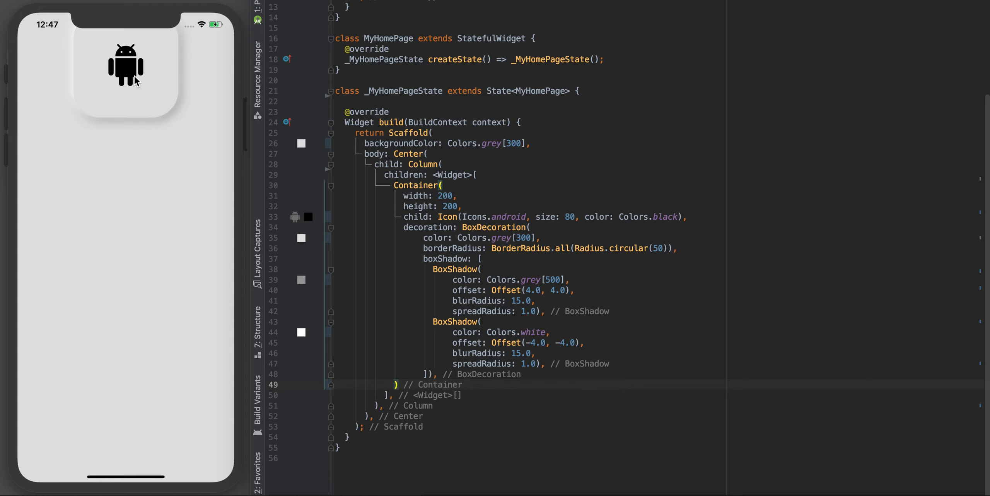
pyautogui.moveTo(130, 51)
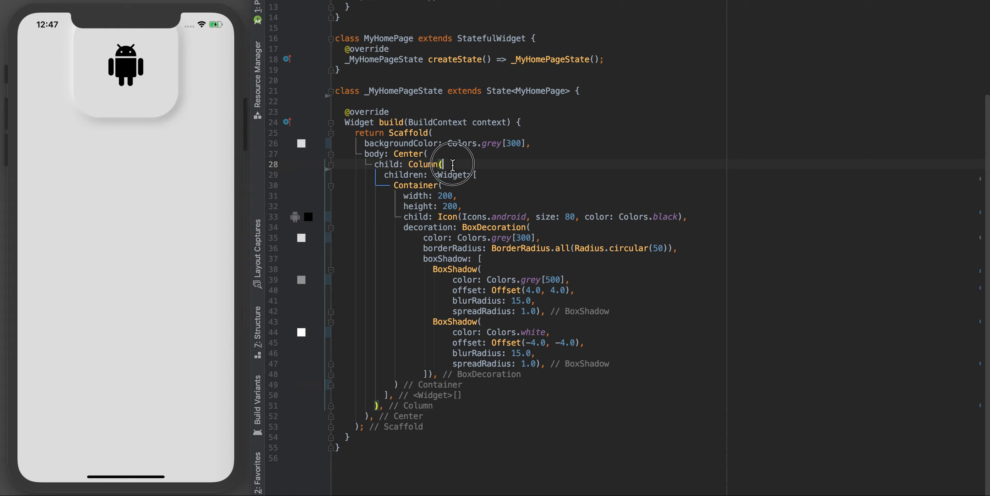
# Set the Column's mainAxisAlignment to MainAxisAlignment.center.
pyautogui.press('Return')
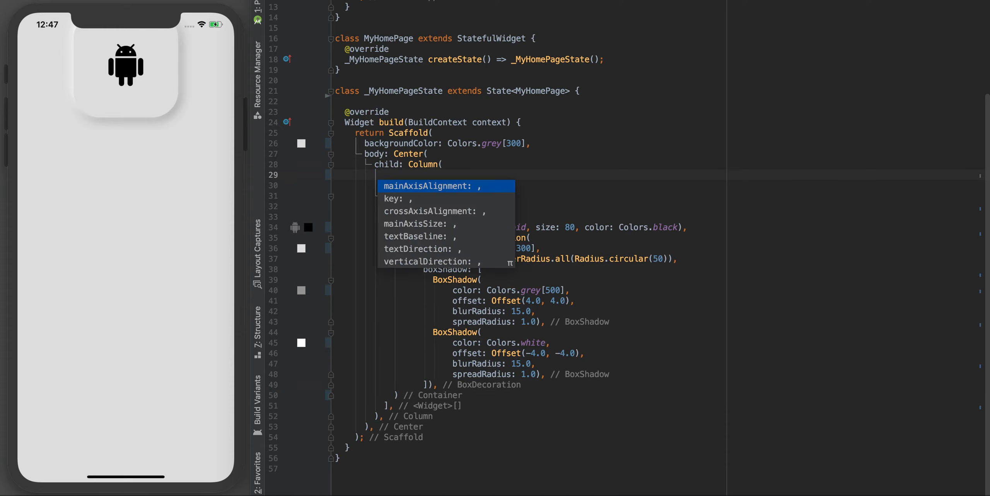
pyautogui.click(429, 185)
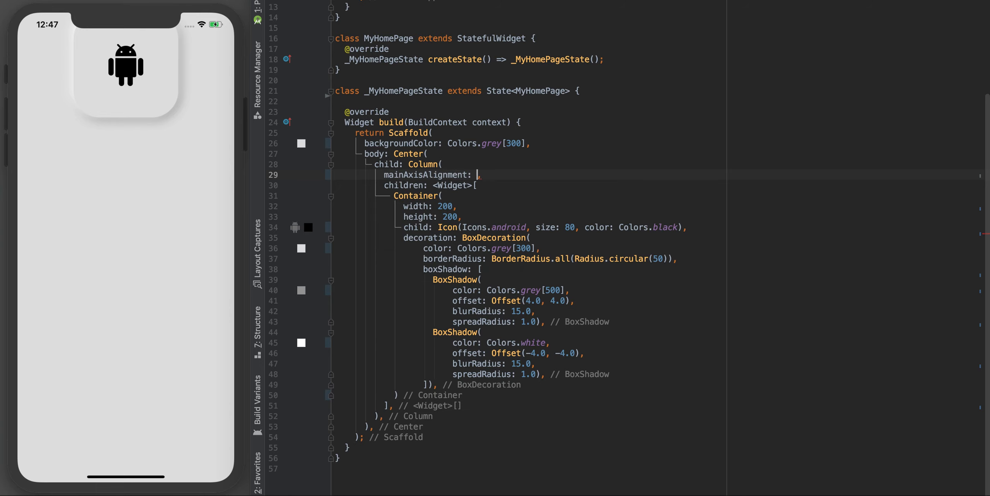
pyautogui.write('MainAxisAlignment.center')
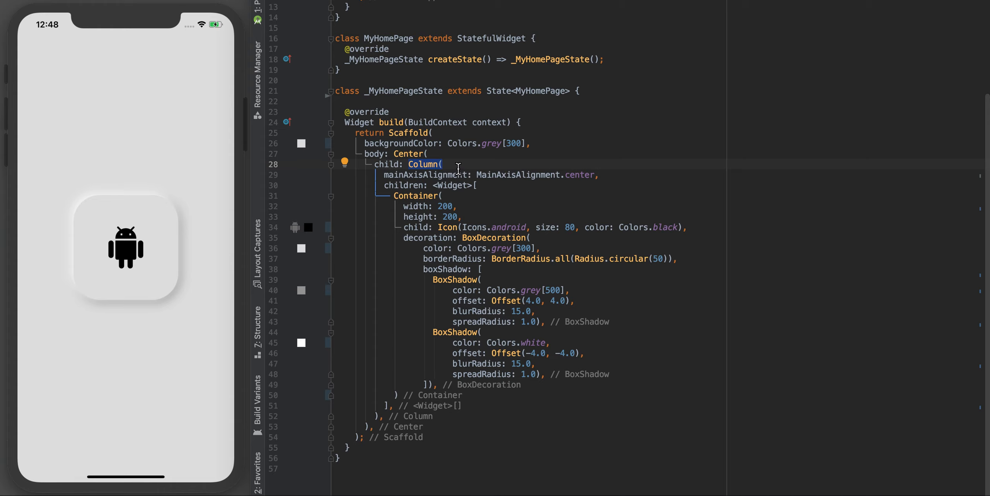
pyautogui.scroll(3)
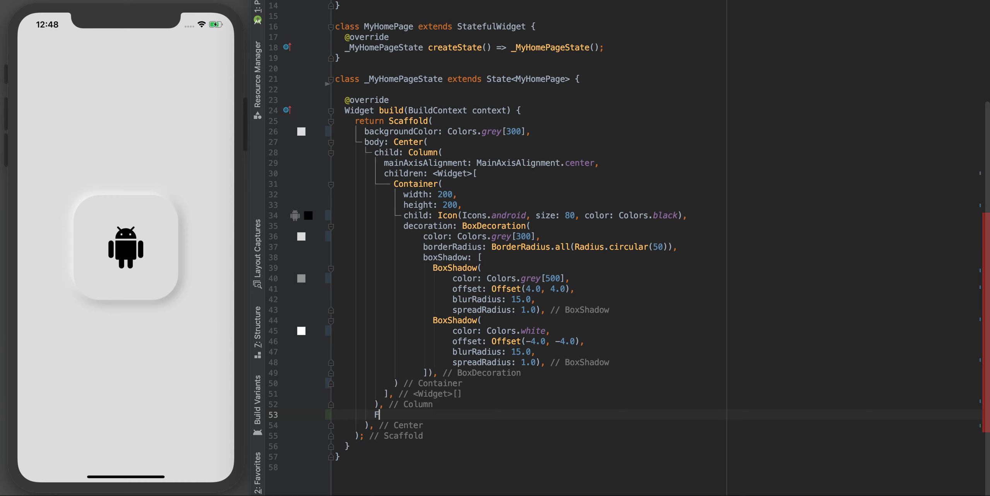
# Add a FlatButton after the Container with an empty onPressed and Text('Dark') child.
pyautogui.write('F')
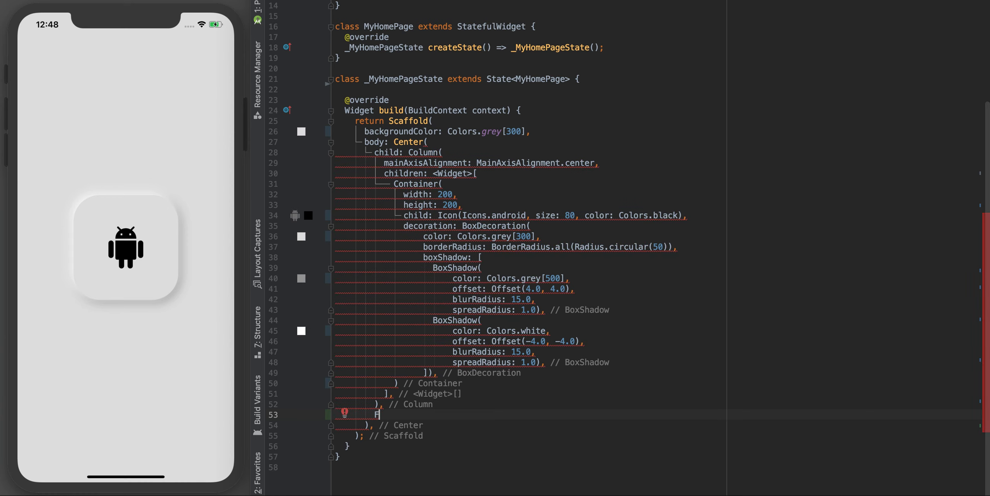
pyautogui.press('Backspace')
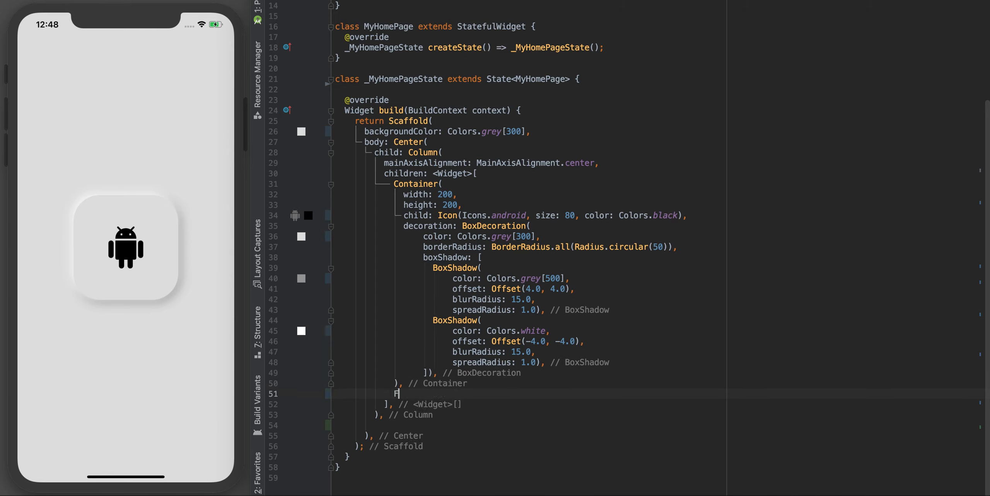
pyautogui.write('latButton(onPressed: null, child: null')
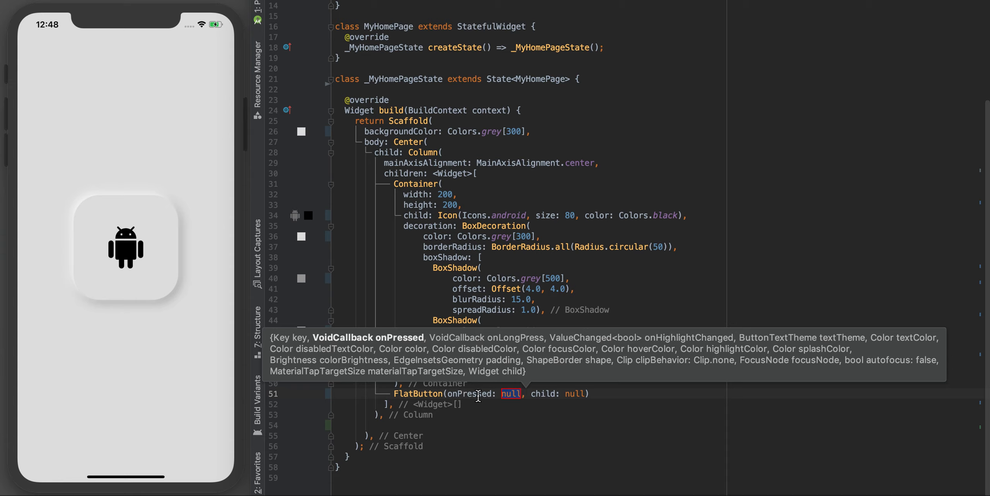
pyautogui.moveTo(510, 396)
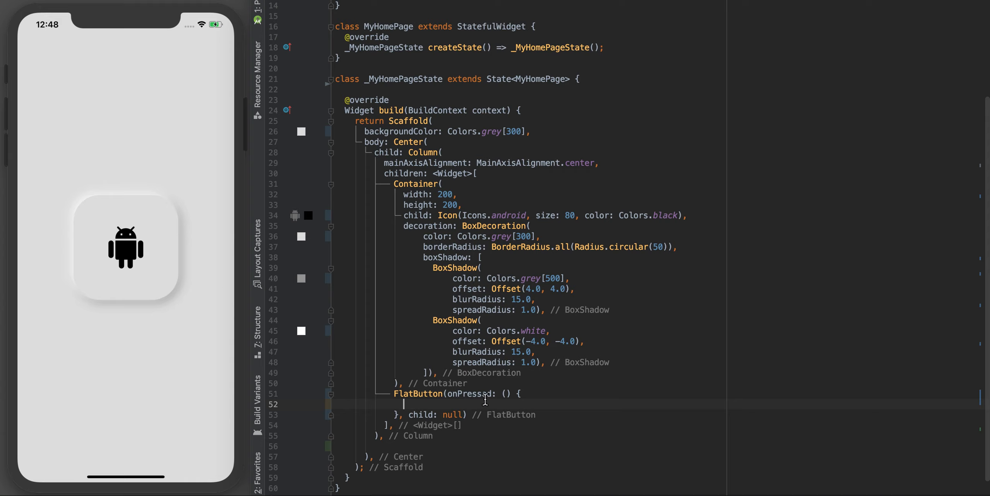
pyautogui.moveTo(451, 417)
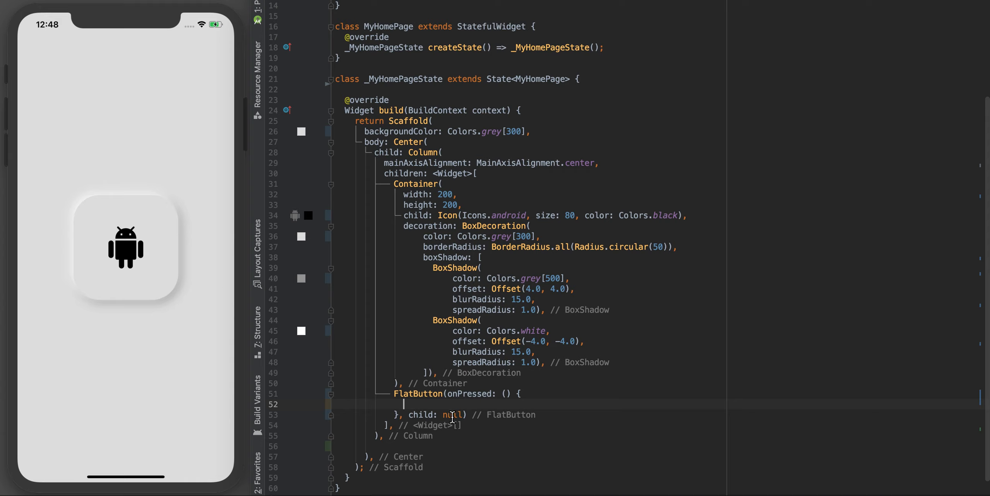
pyautogui.write("Text('")
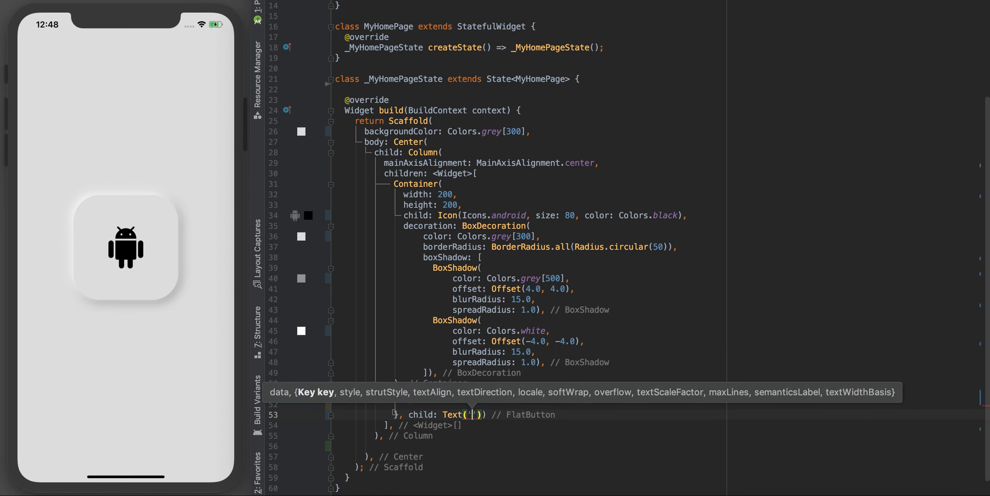
pyautogui.write('Dark')
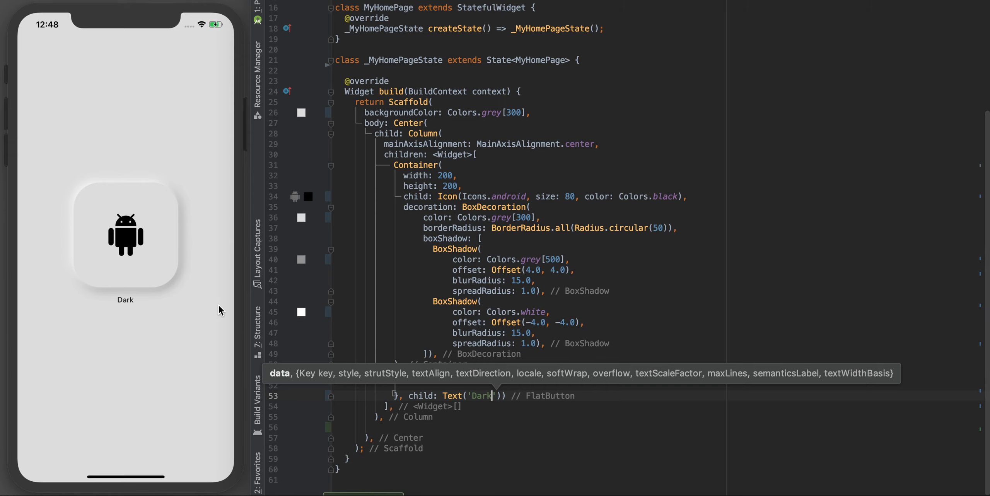
pyautogui.moveTo(407, 357)
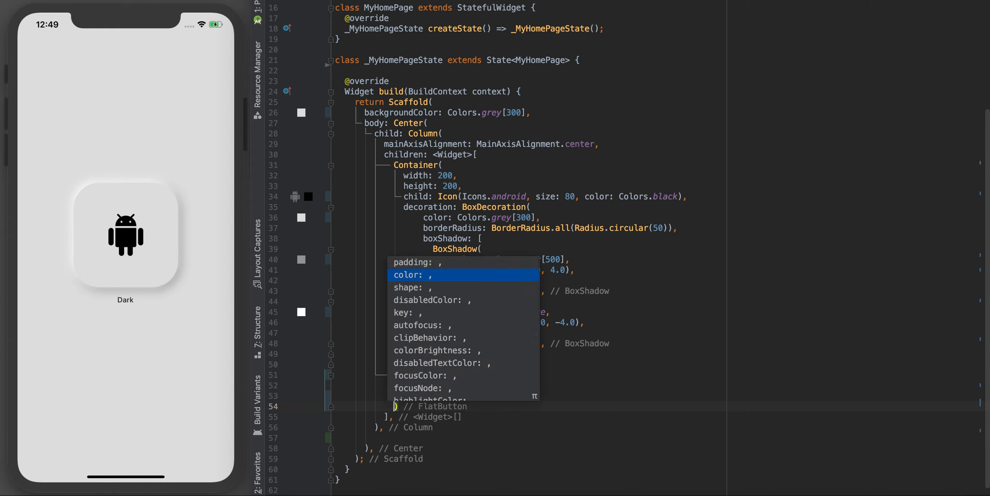
# Give the Dark FlatButton color Colors.black and its label a white TextStyle.
pyautogui.write('Colors.black,')
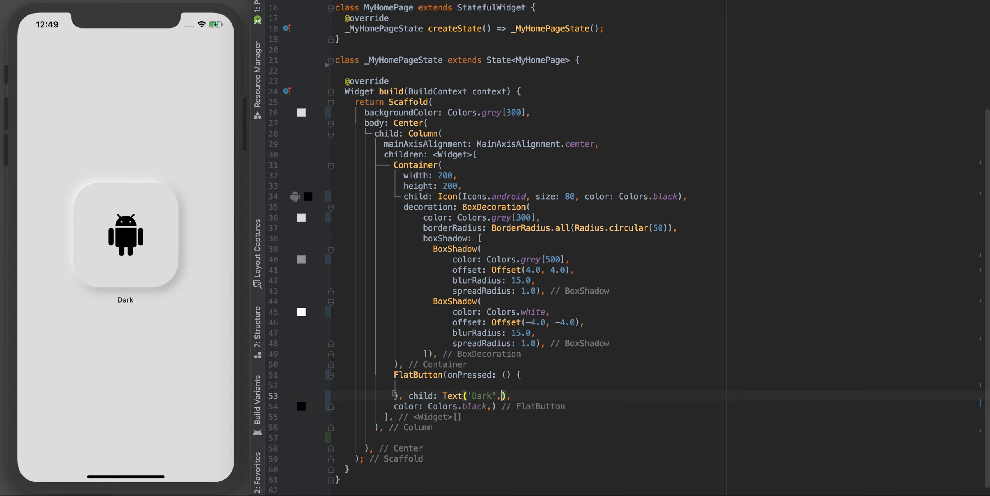
pyautogui.write('s')
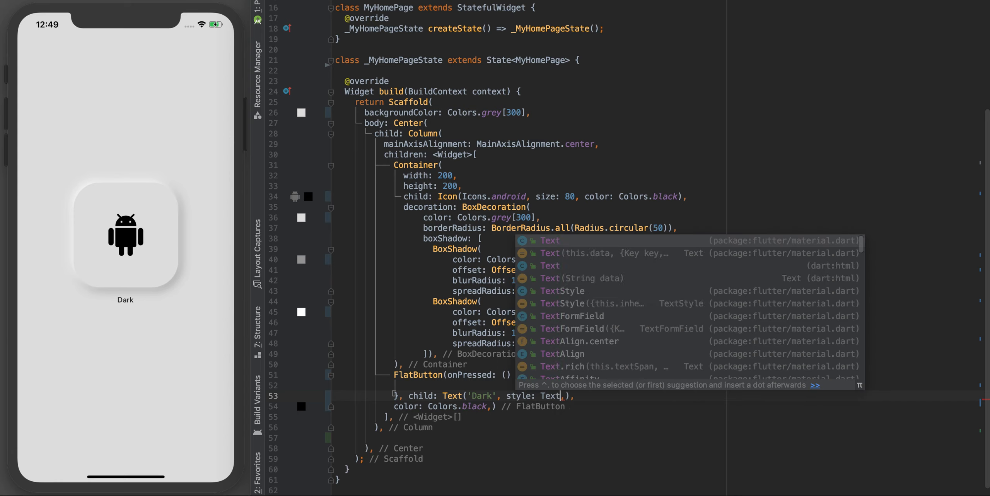
pyautogui.click(564, 303)
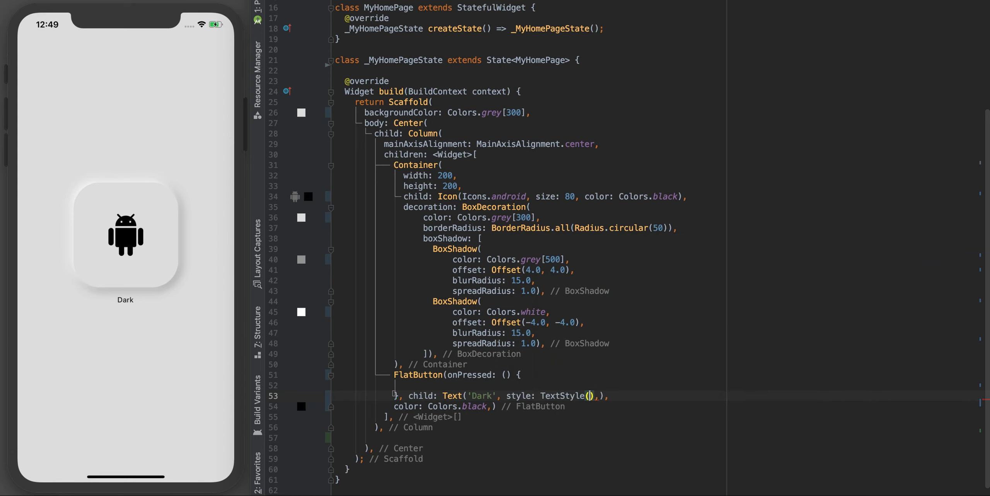
pyautogui.write('c')
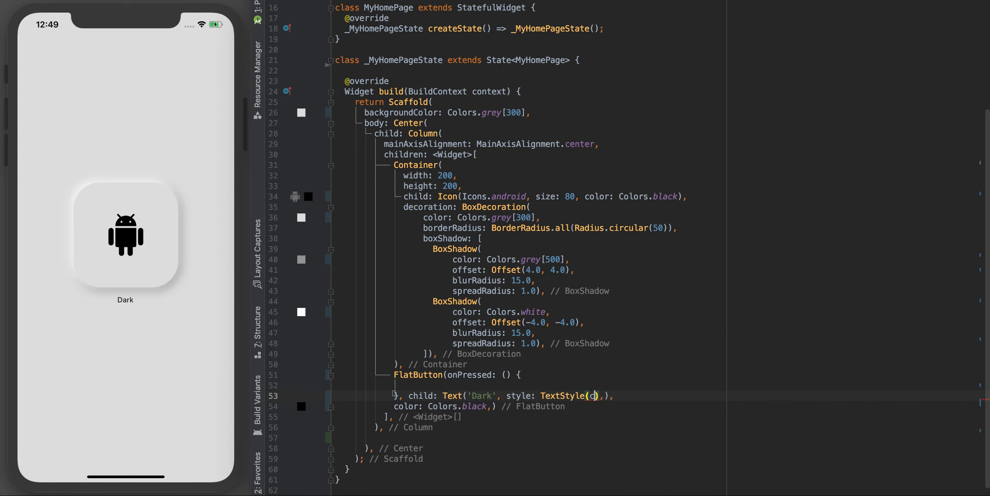
pyautogui.write('olor: Colors.white')
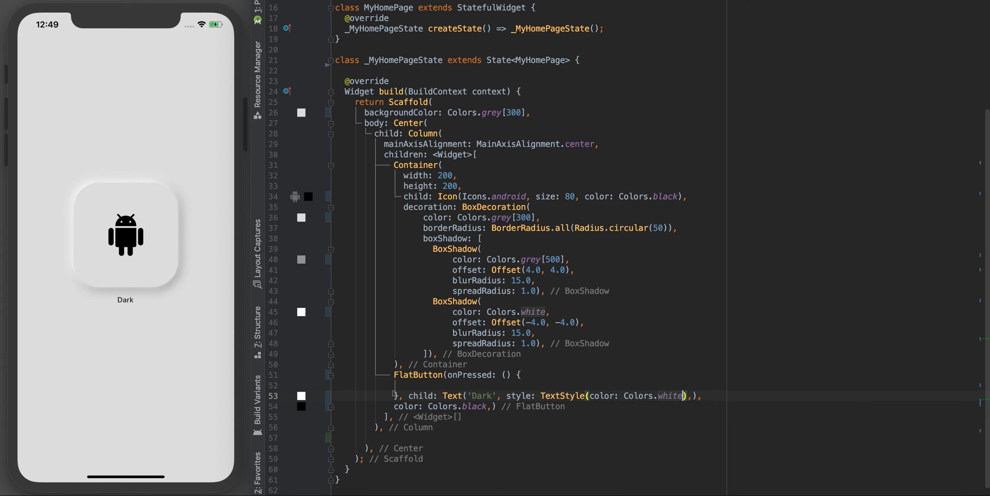
pyautogui.click(125, 300)
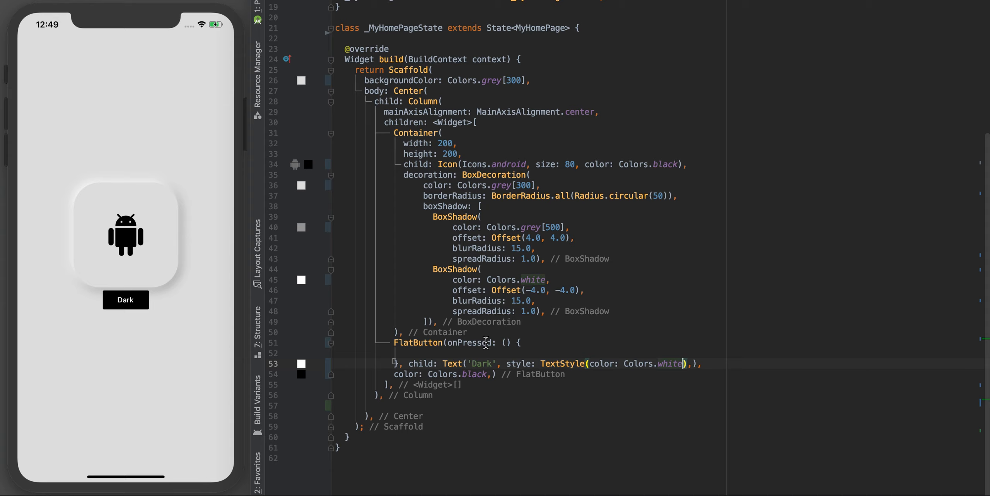
pyautogui.moveTo(442, 343)
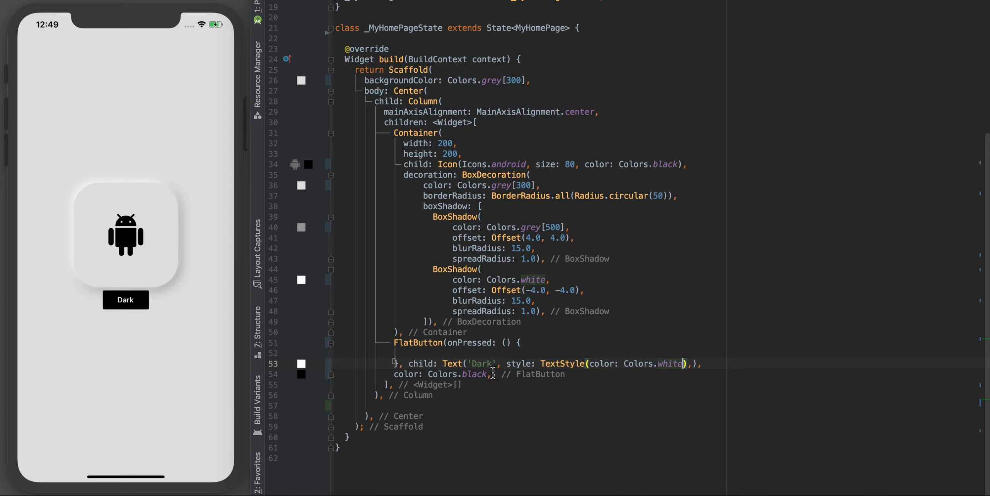
# Reformat the editor code with dartfmt from the context menu.
pyautogui.rightClick(492, 373)
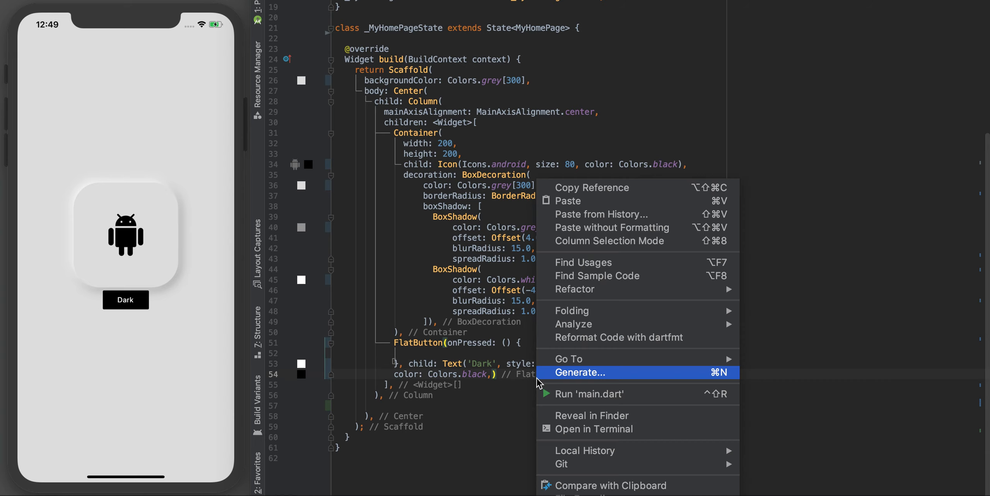
pyautogui.moveTo(568, 359)
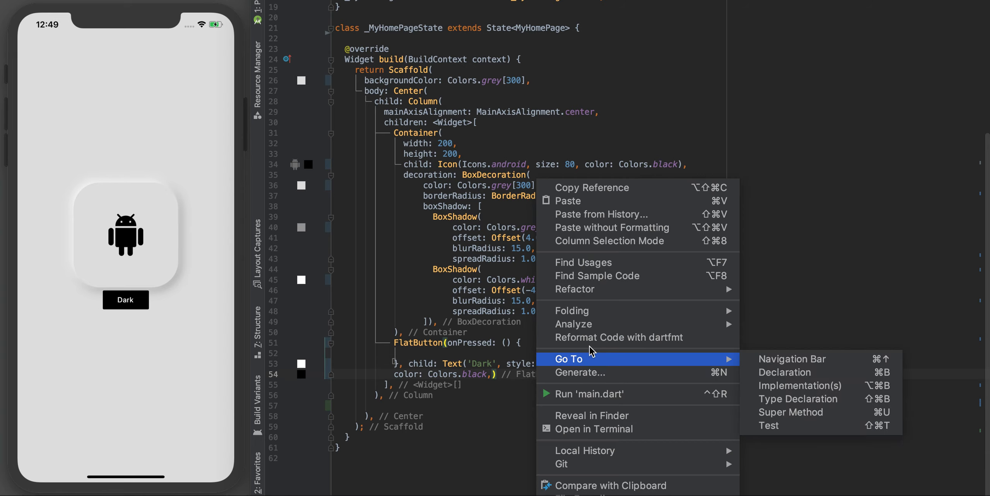
pyautogui.moveTo(592, 337)
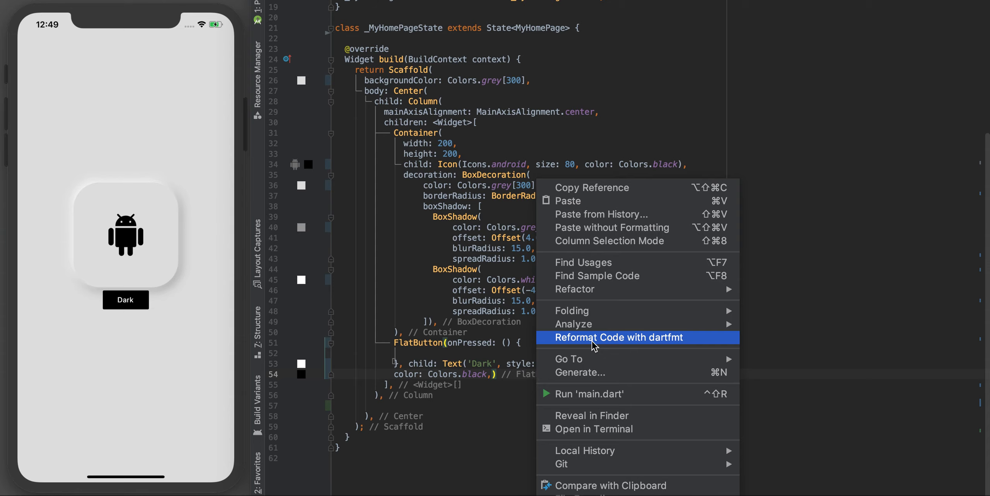
pyautogui.moveTo(642, 342)
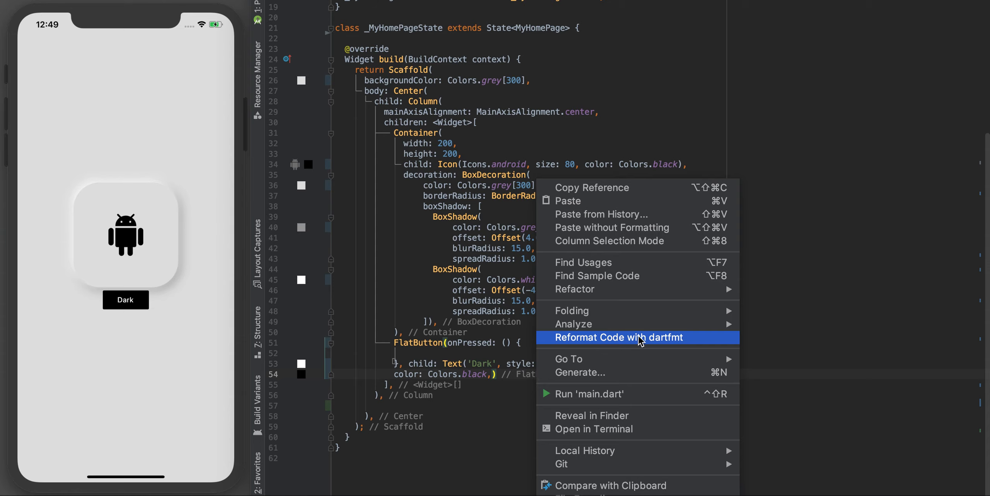
pyautogui.click(615, 336)
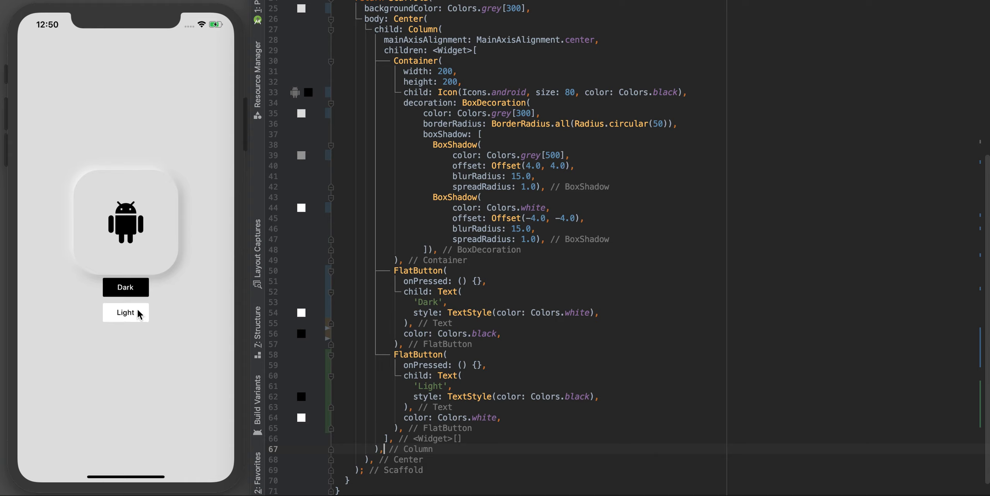
pyautogui.moveTo(119, 323)
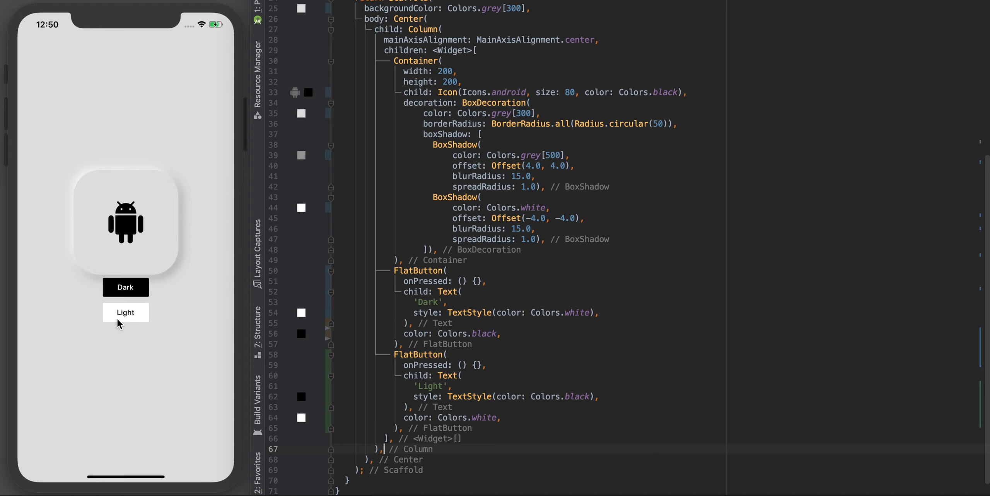
# Select the code of both the Dark and Light FlatButtons.
pyautogui.click(399, 270)
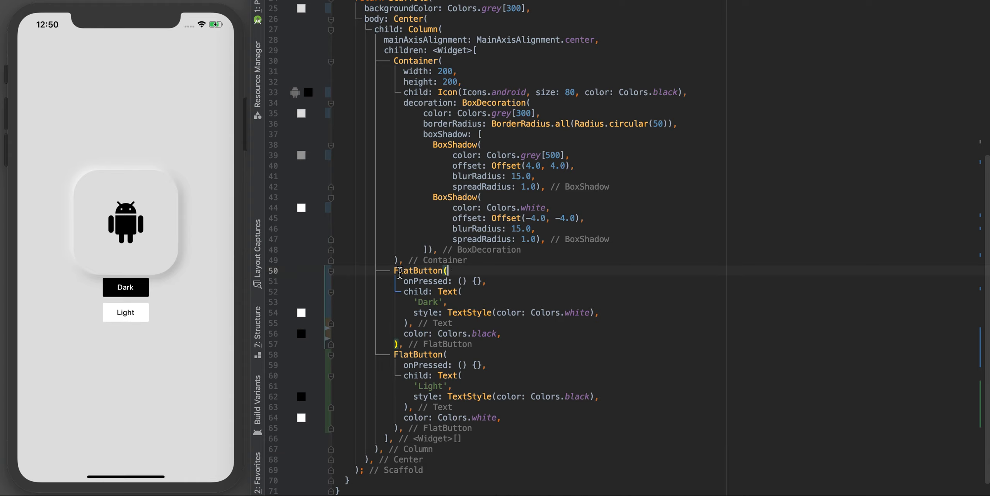
pyautogui.moveTo(397, 270); pyautogui.dragTo(417, 423)
pyautogui.write('Row(')
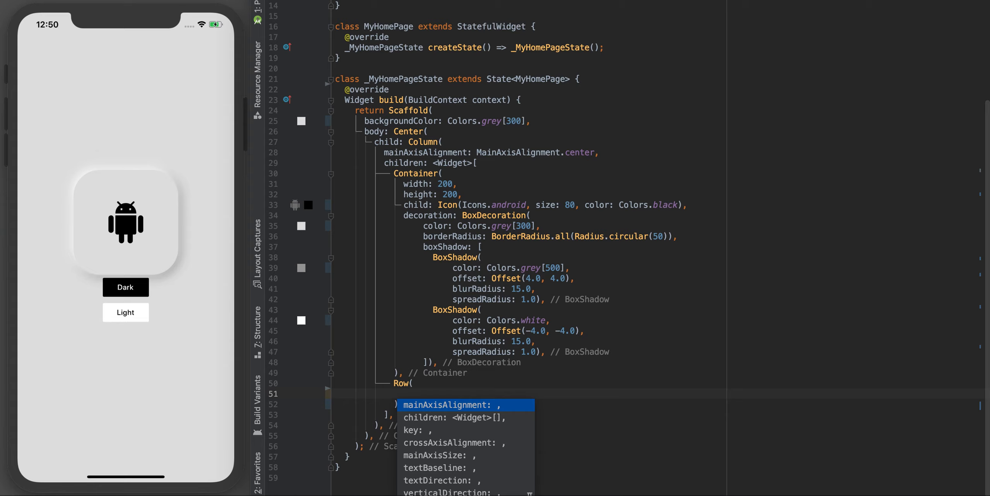
# Place both FlatButtons in a Row's children with MainAxisAlignment.center.
pyautogui.click(456, 418)
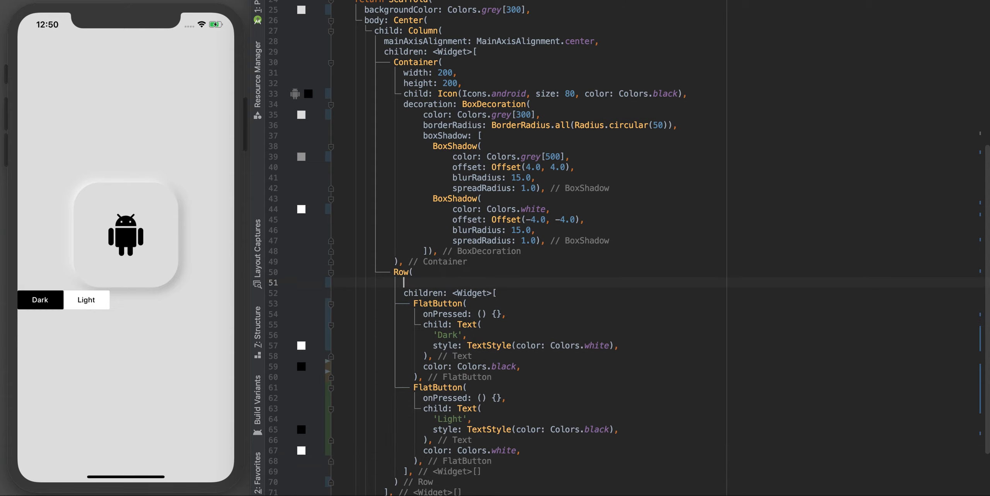
pyautogui.click(403, 282)
pyautogui.write('mainAxisAlignment:')
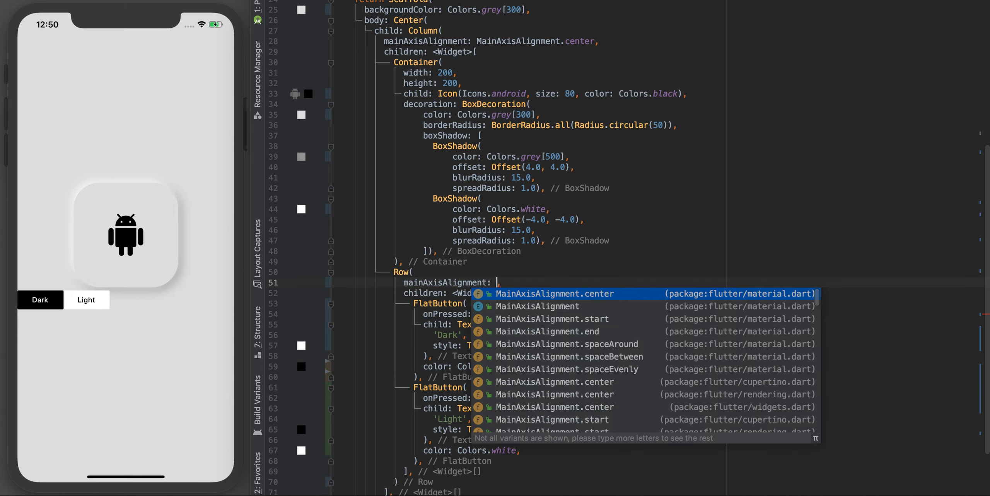
pyautogui.click(552, 294)
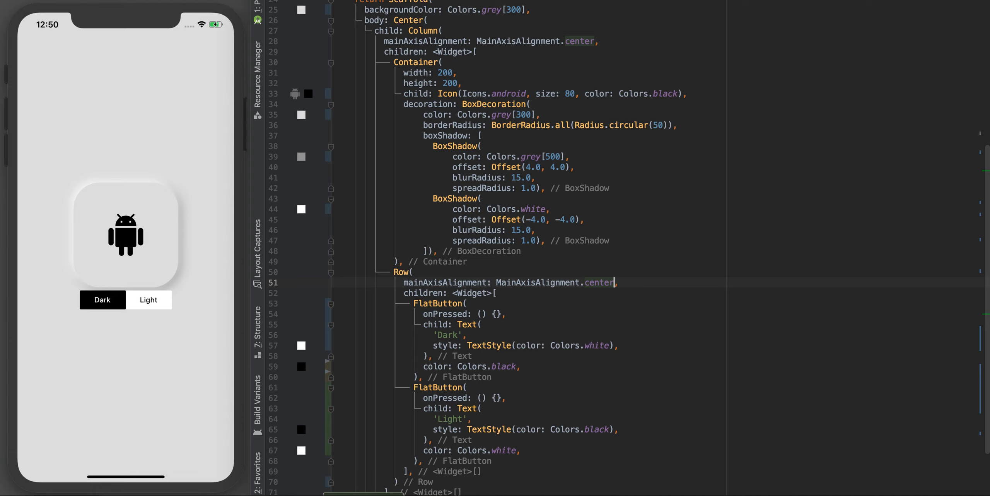
pyautogui.scroll(-3)
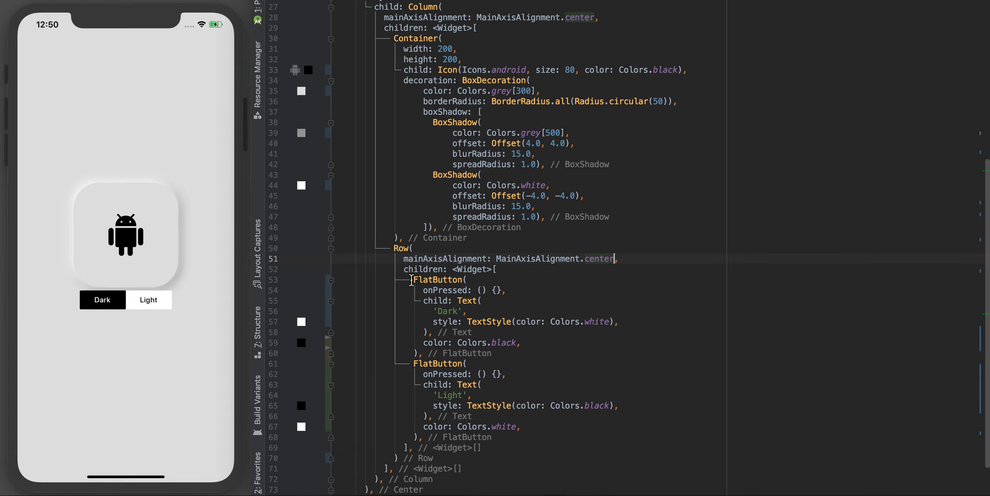
pyautogui.moveTo(128, 295)
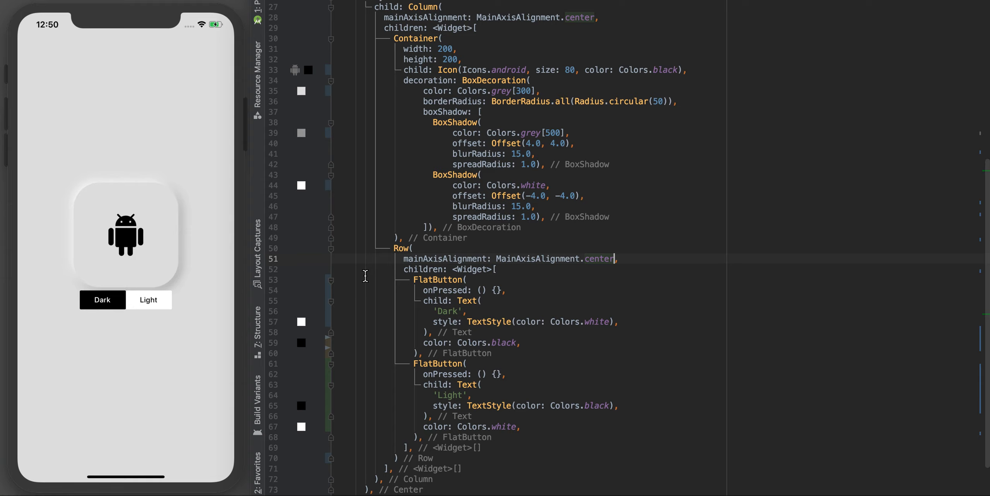
pyautogui.scroll(-3)
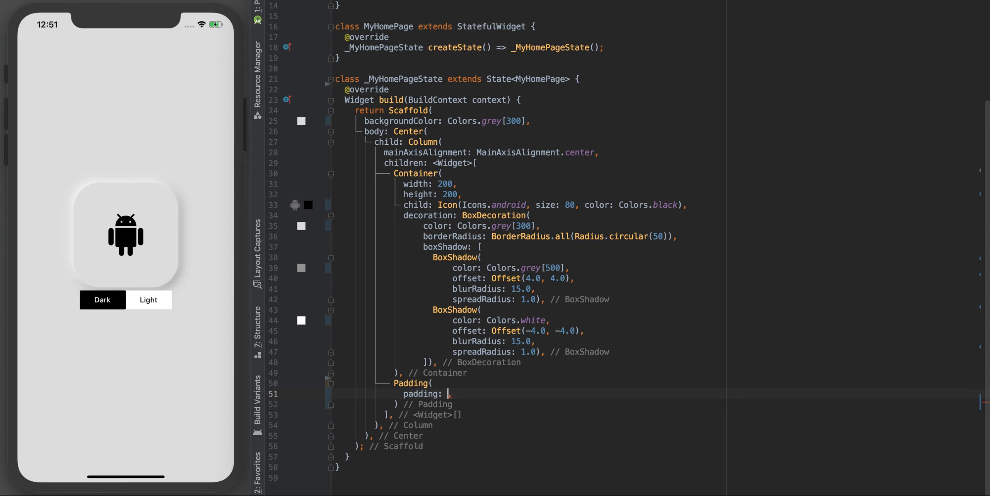
# Wrap the button Row in Padding with EdgeInsets.only(top: 50).
pyautogui.write('Ed')
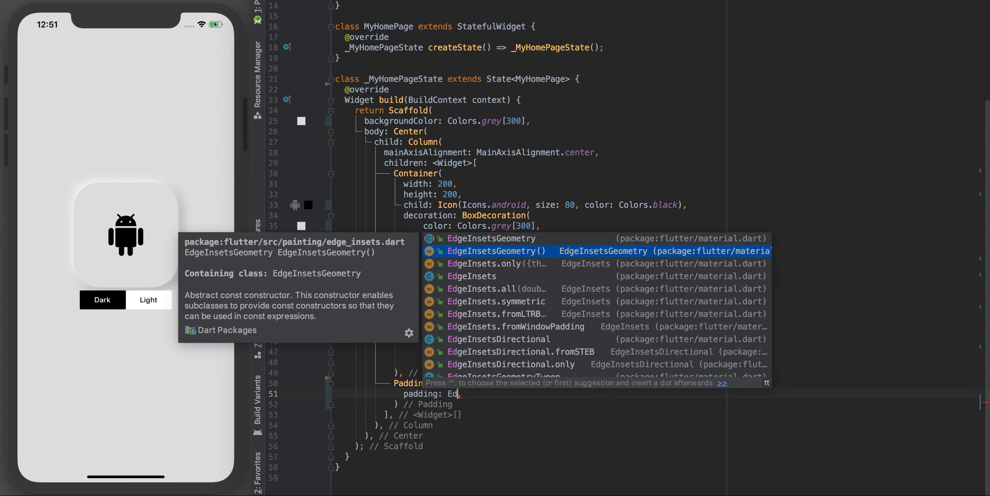
pyautogui.click(492, 264)
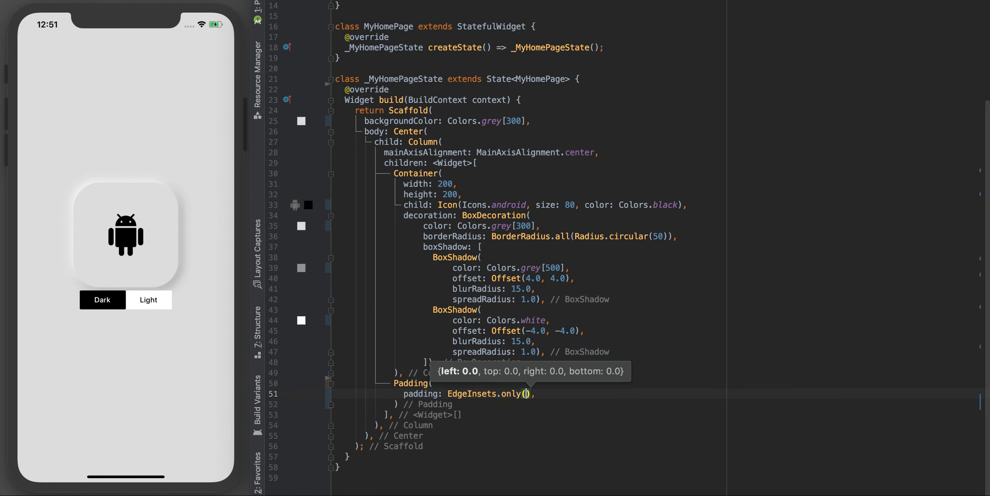
pyautogui.write('top:')
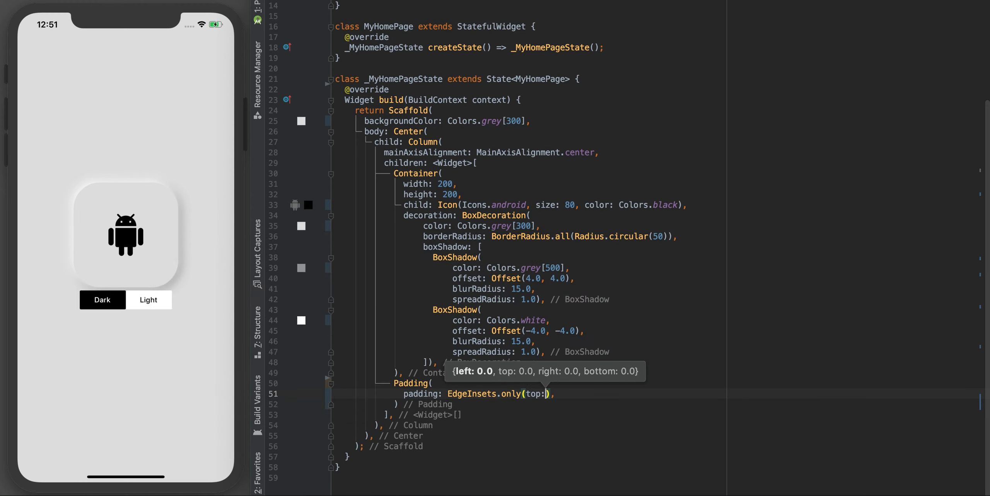
pyautogui.write('50')
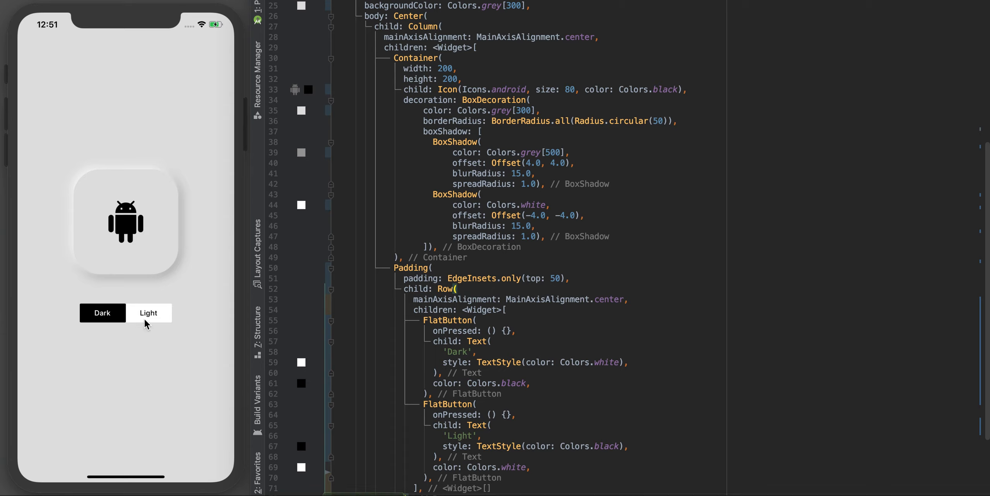
pyautogui.moveTo(130, 310)
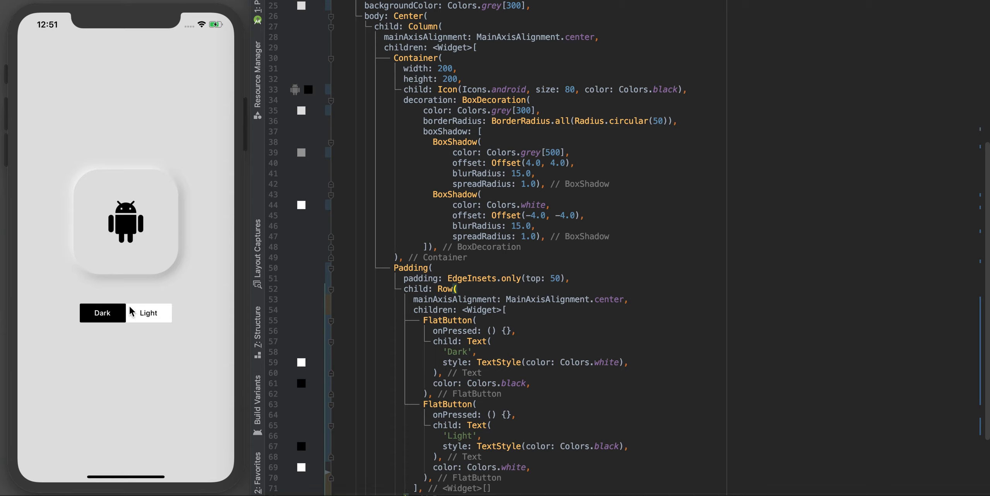
pyautogui.moveTo(127, 328)
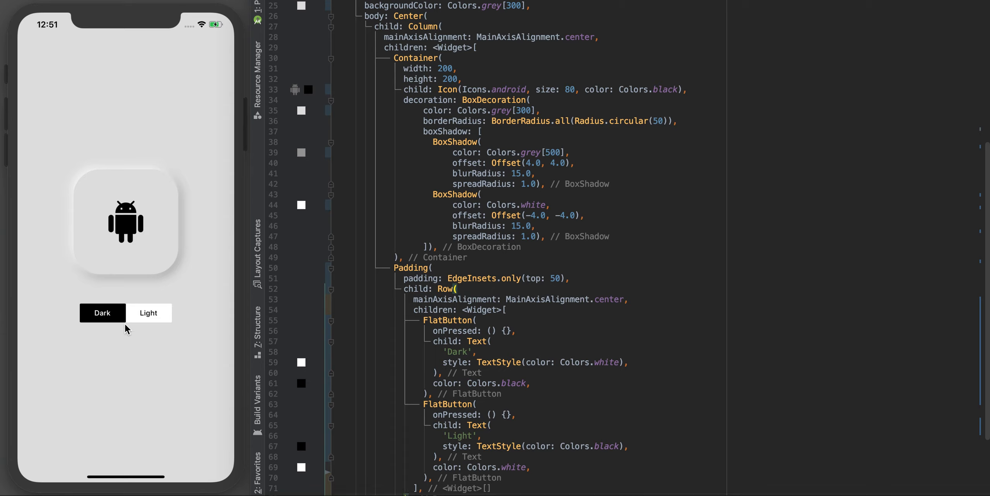
pyautogui.moveTo(125, 331)
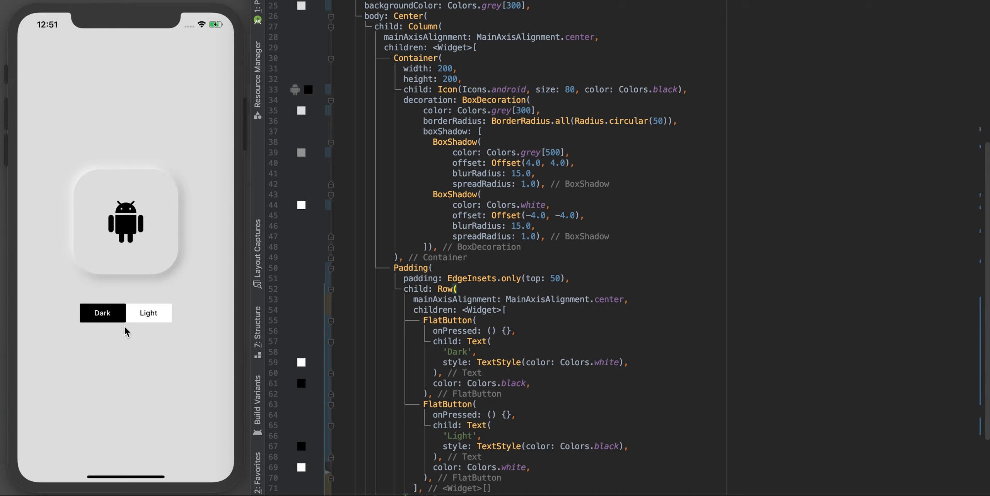
pyautogui.click(441, 362)
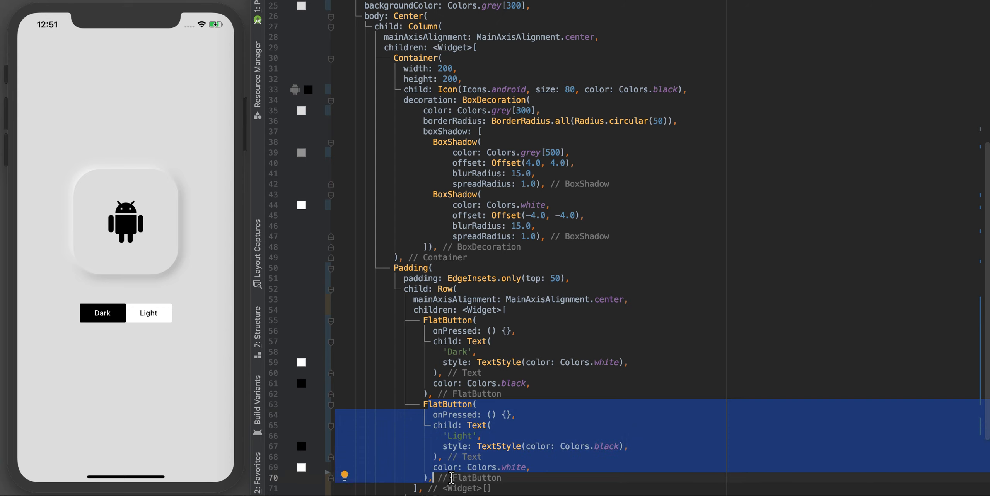
pyautogui.moveTo(186, 310)
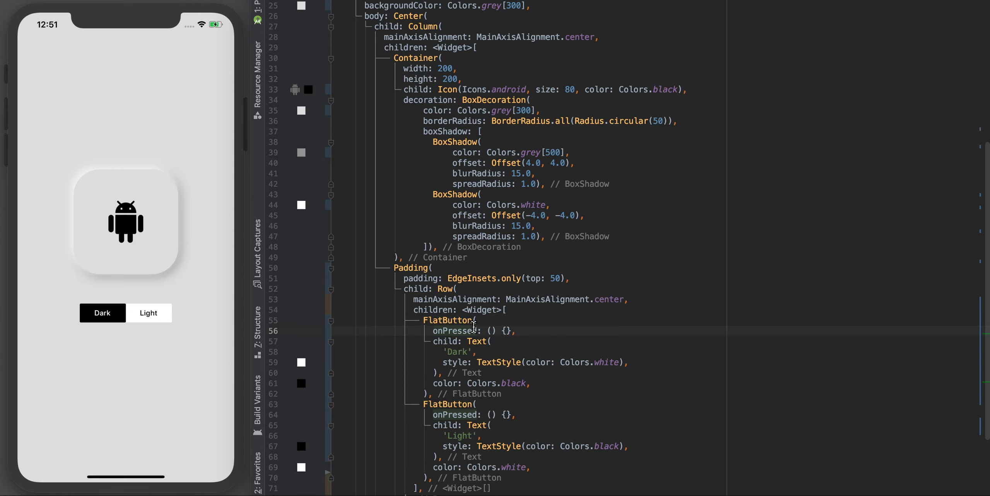
pyautogui.scroll(-3)
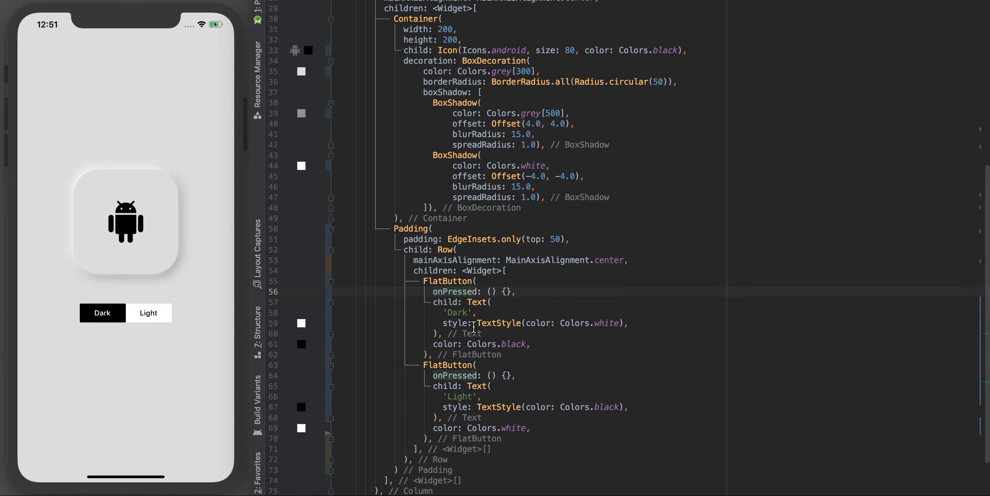
pyautogui.scroll(3)
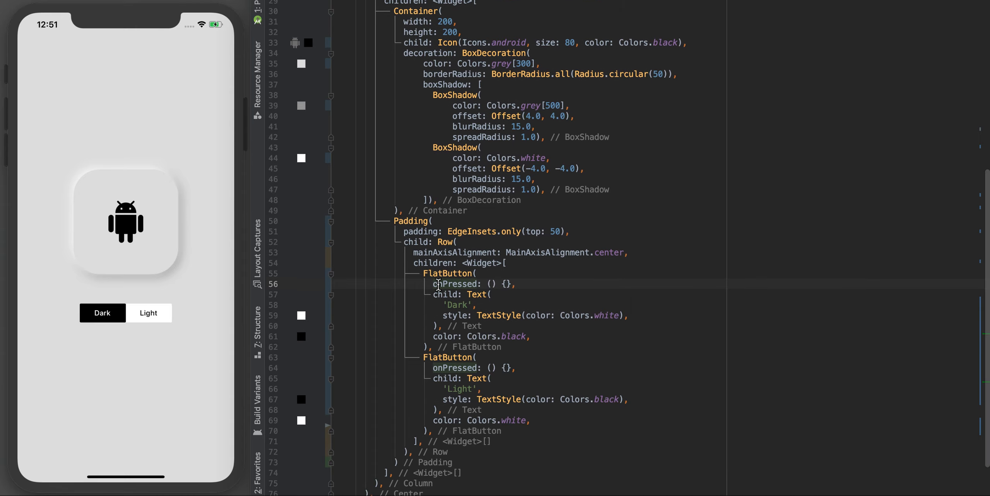
pyautogui.doubleClick(458, 283)
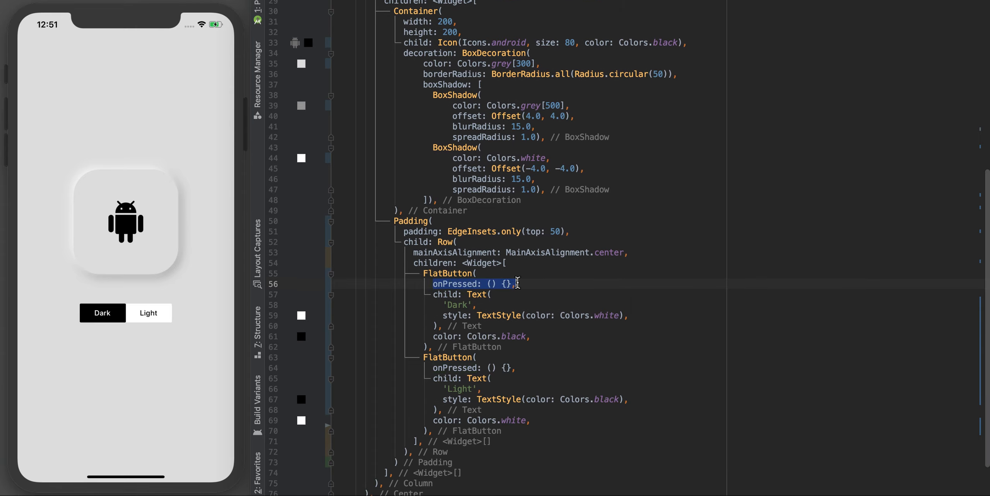
pyautogui.click(529, 368)
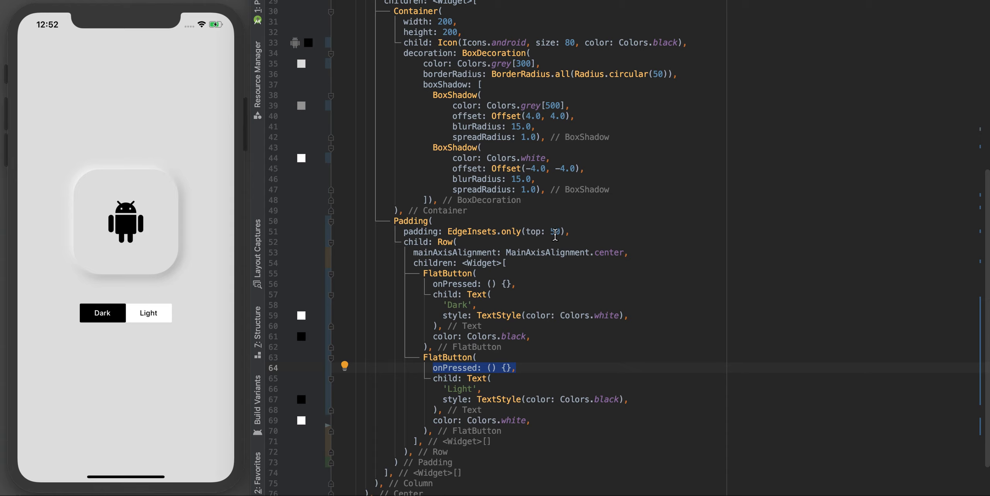
pyautogui.scroll(3)
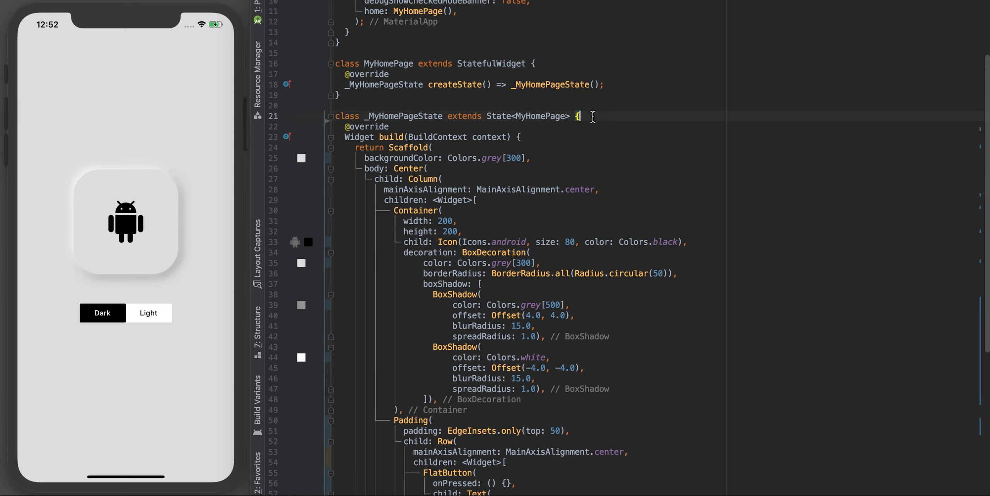
# Type 'bool darkMode = false;' on a new line in _MyHomePageState.
pyautogui.press('Return')
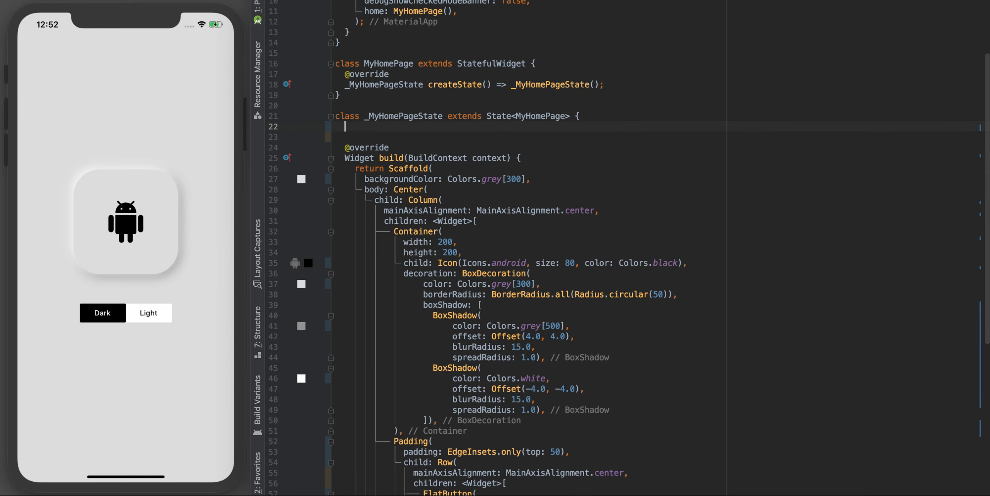
pyautogui.write('b')
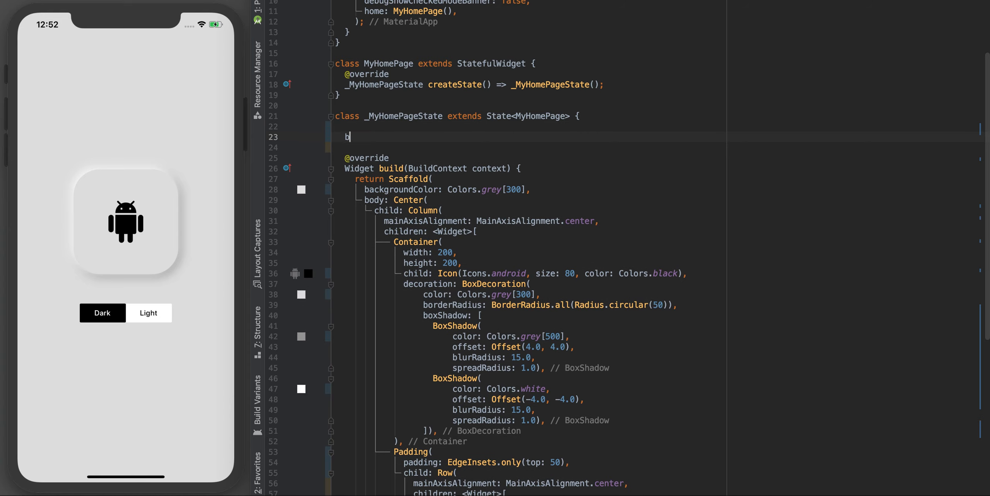
pyautogui.write('ool')
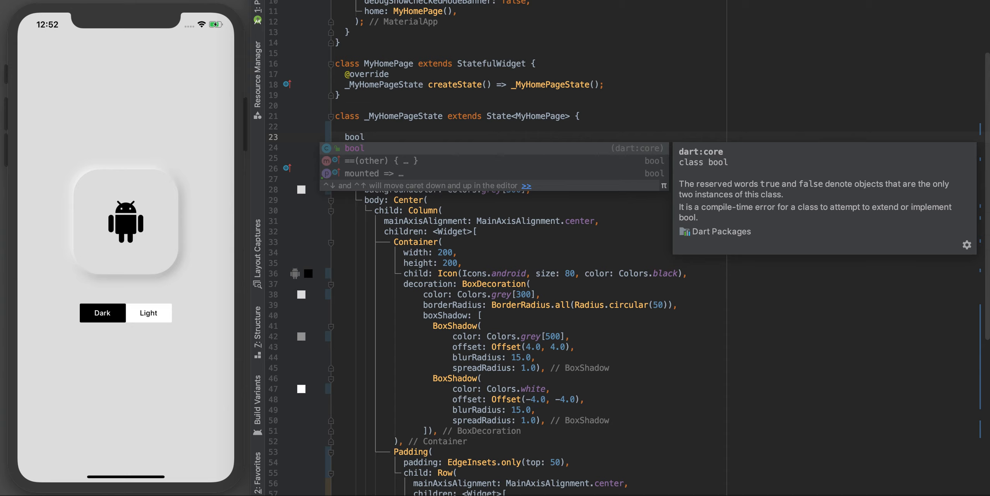
pyautogui.write('d')
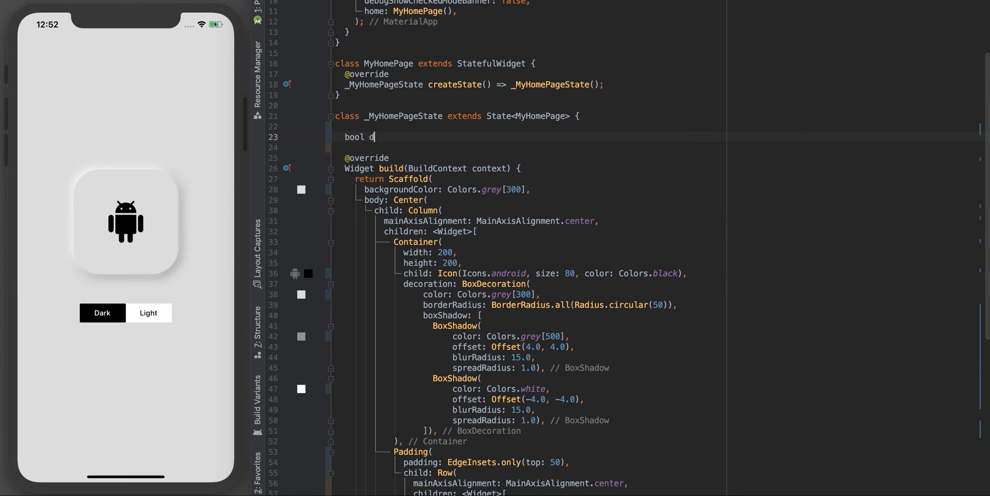
pyautogui.write('arkM')
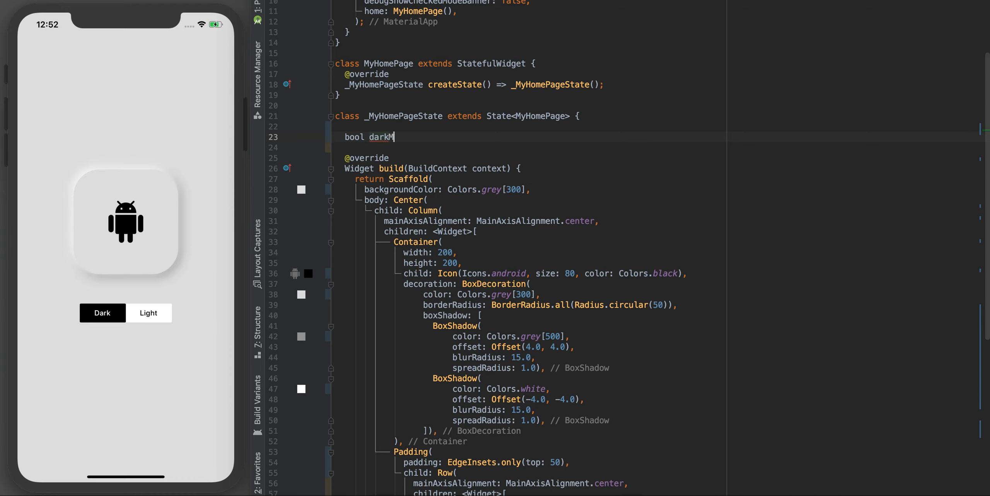
pyautogui.write('ode = false;')
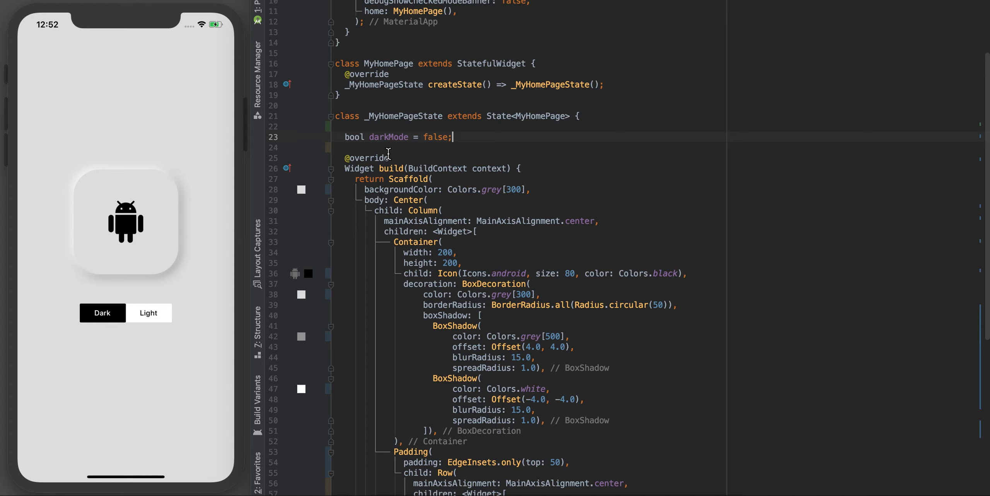
pyautogui.moveTo(404, 147)
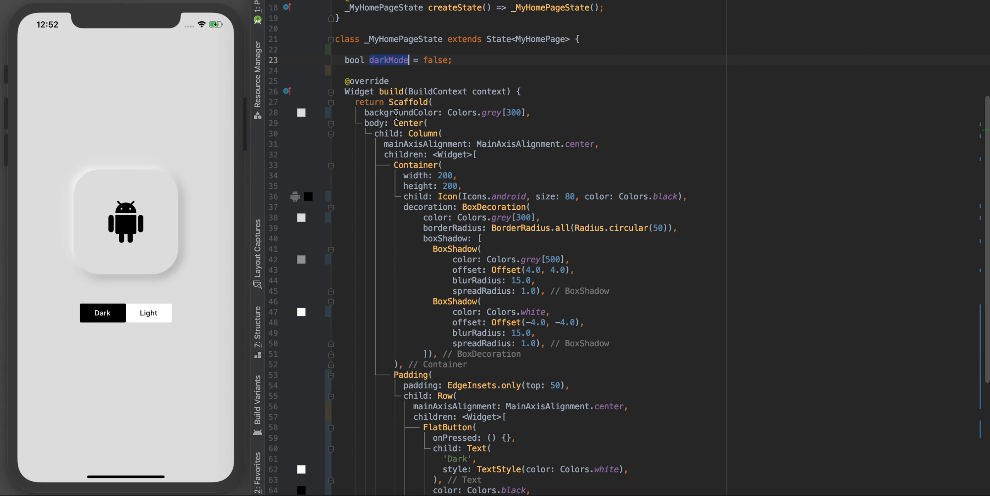
# Make the Dark button's onPressed call setState setting darkMode to true.
pyautogui.scroll(-3)
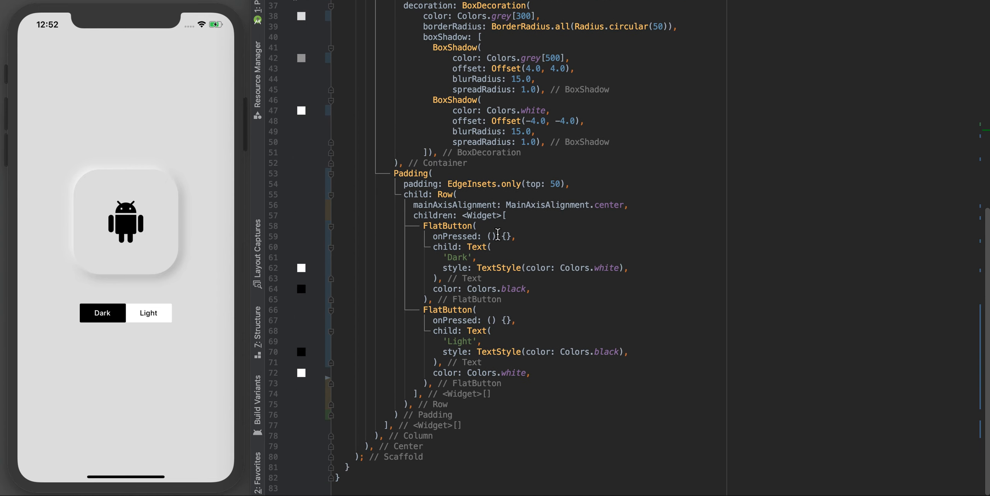
pyautogui.moveTo(496, 239)
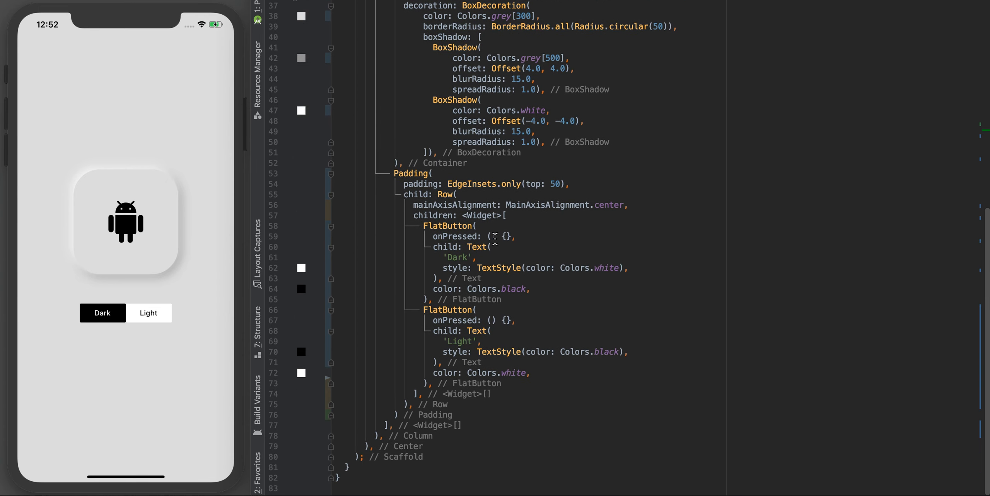
pyautogui.click(471, 247)
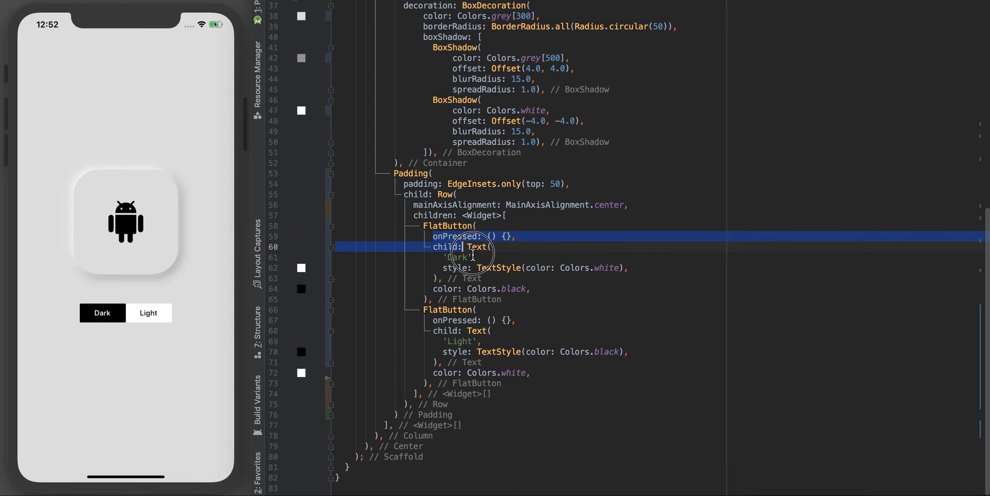
pyautogui.click(505, 235)
pyautogui.write('setState(() {')
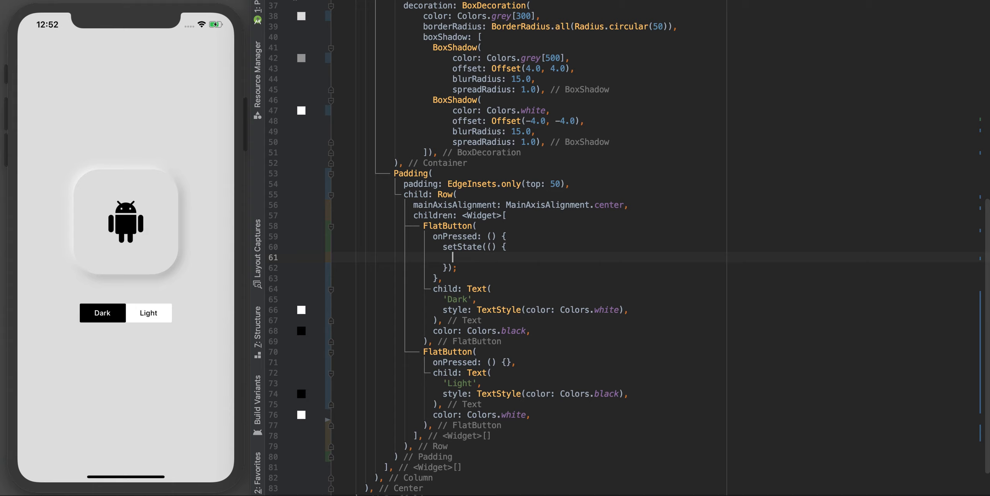
pyautogui.write('darkMode =')
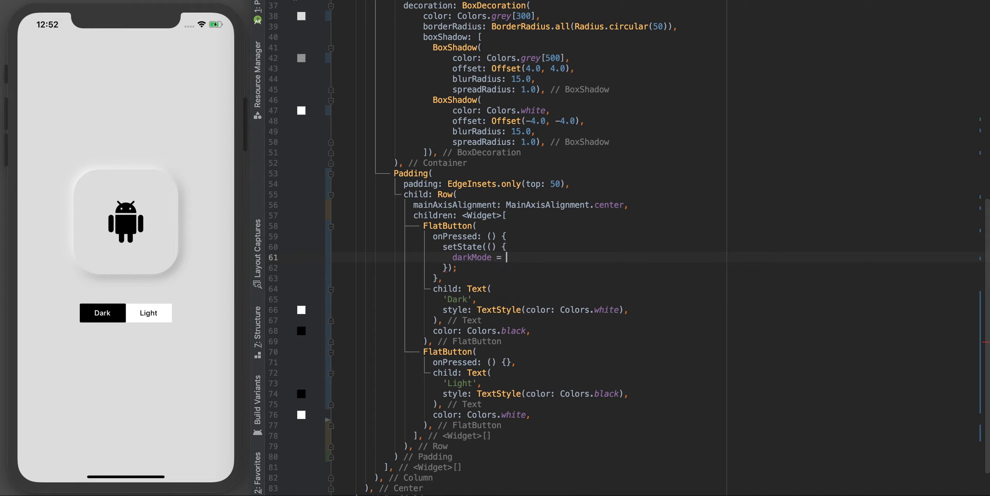
pyautogui.write('true;')
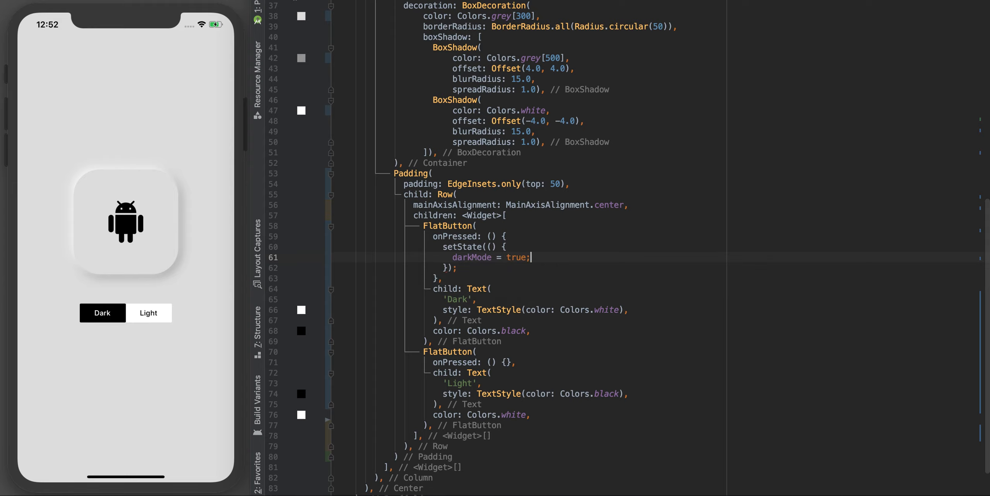
# Reuse the setState block in the Light button's handler with darkMode set to false.
pyautogui.scroll(-3)
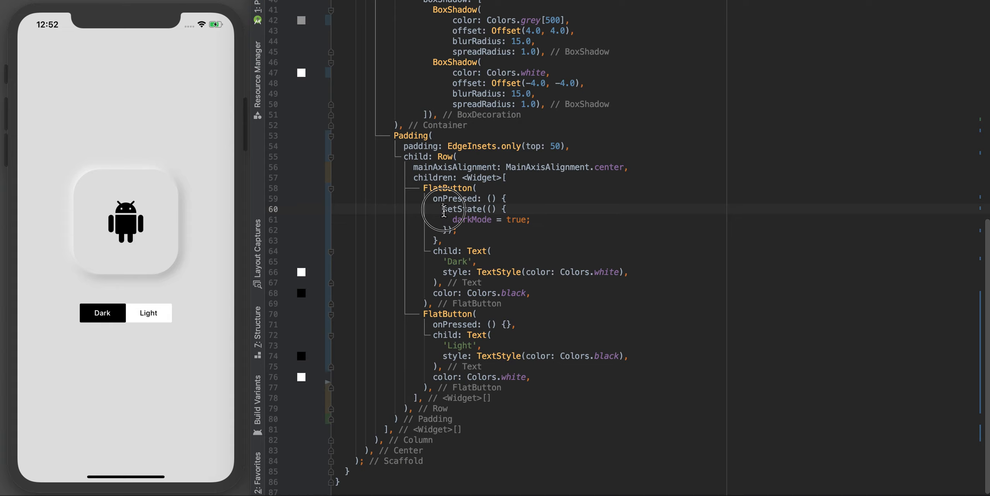
pyautogui.click(455, 219)
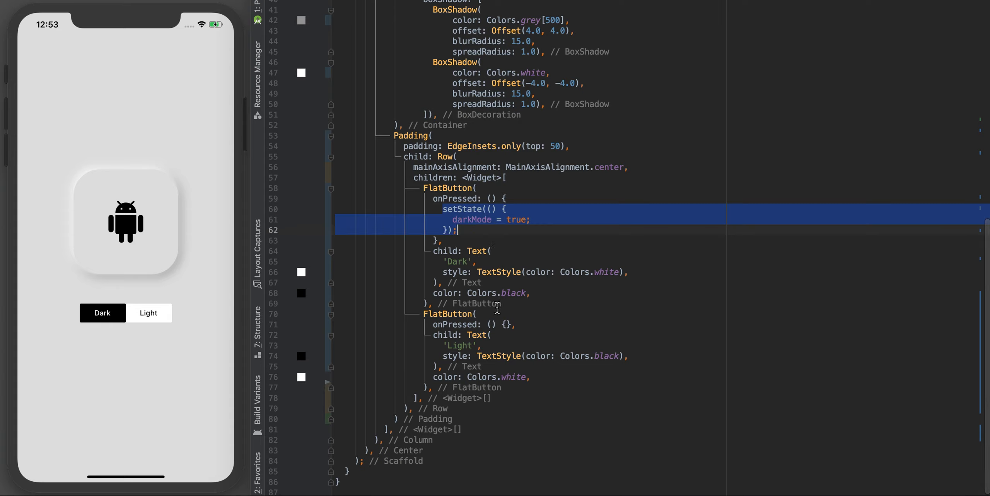
pyautogui.moveTo(508, 327)
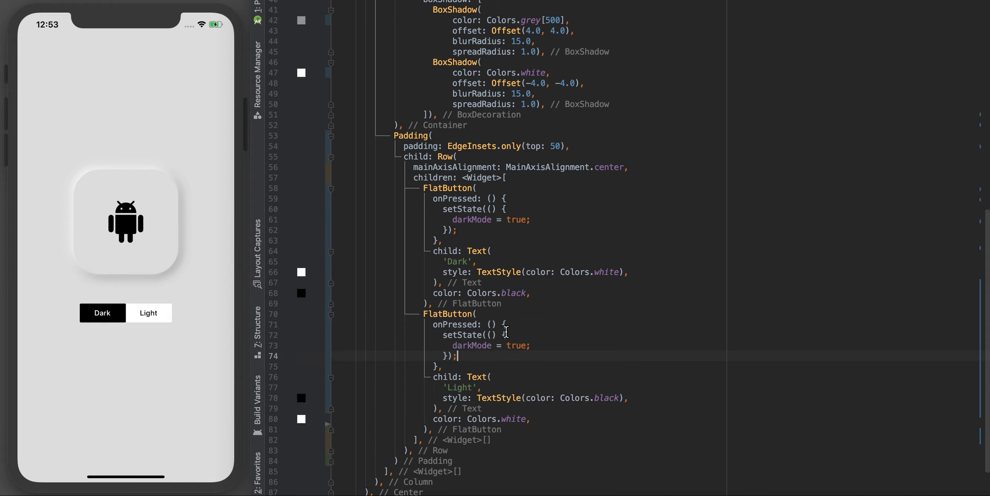
pyautogui.write('false')
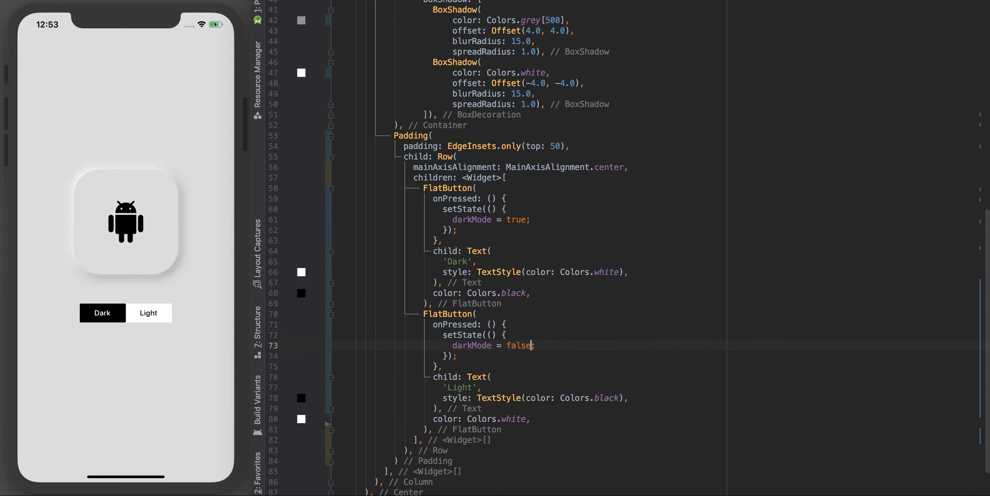
pyautogui.click(525, 323)
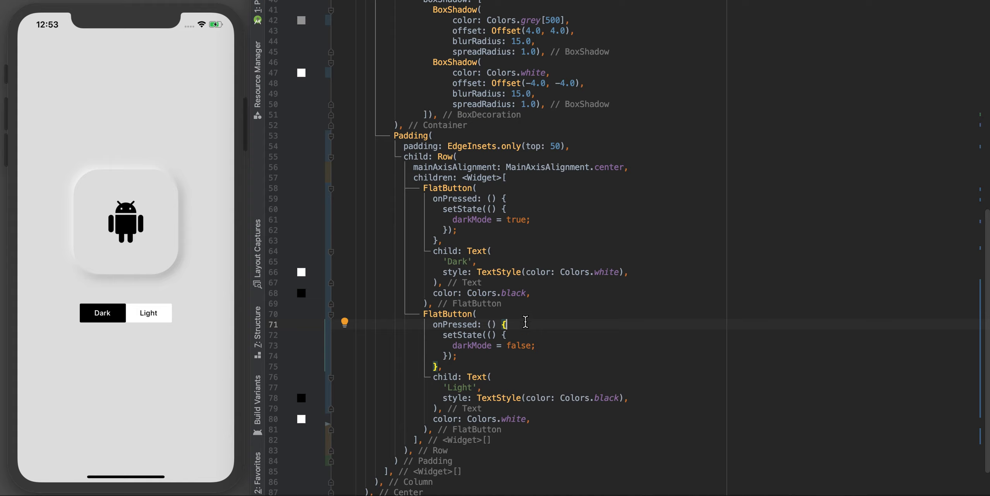
pyautogui.moveTo(441, 210)
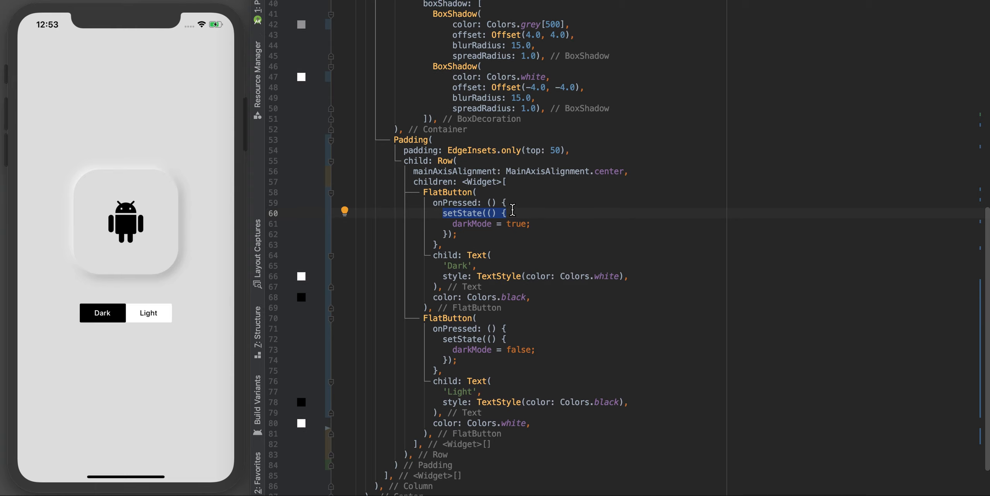
# Review the darkMode field and the Dark and Light buttons' setState handlers setting true and false.
pyautogui.scroll(3)
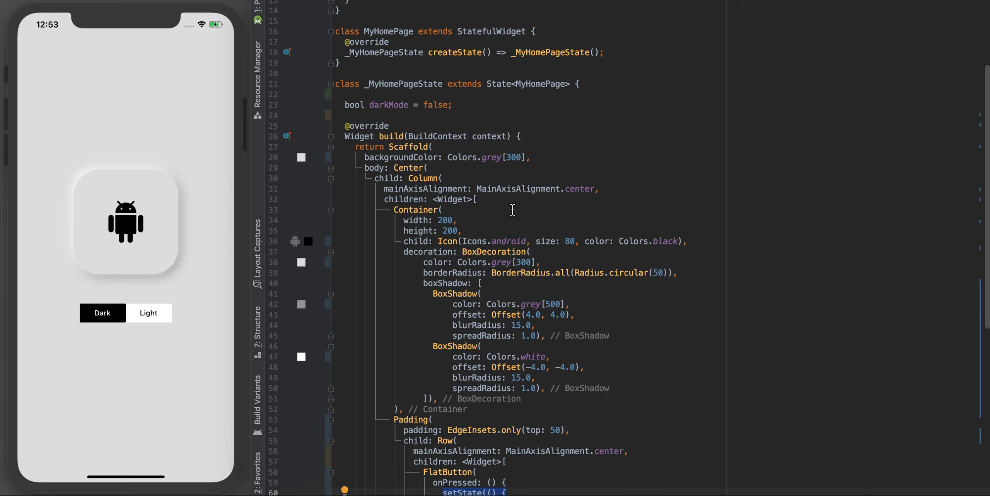
pyautogui.moveTo(485, 84)
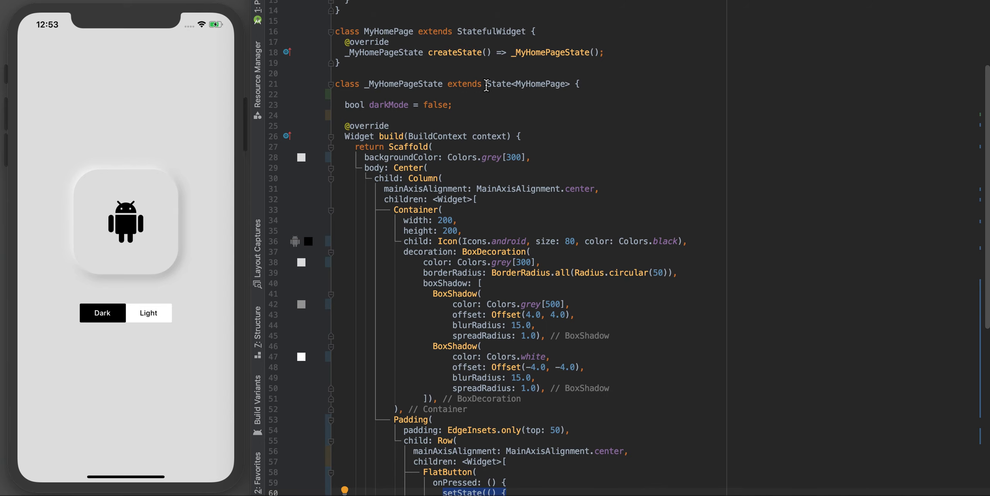
pyautogui.doubleClick(498, 84)
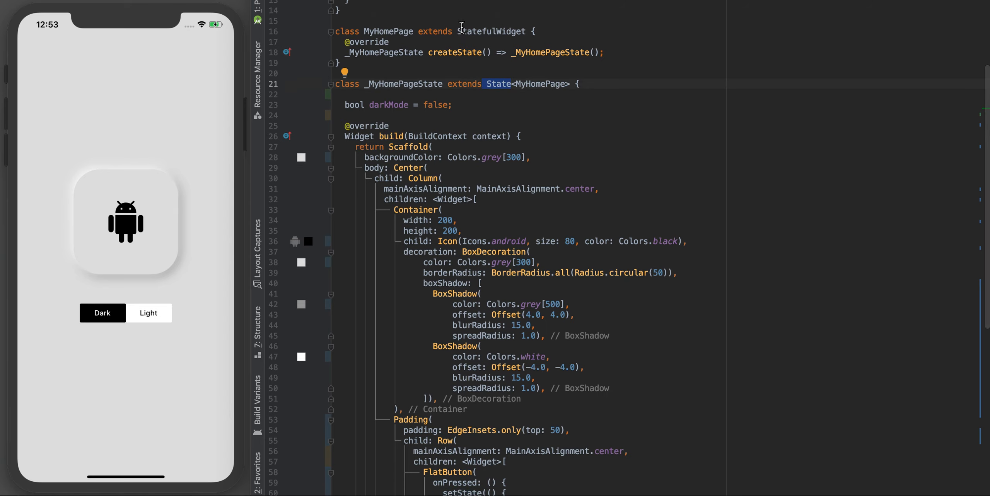
pyautogui.moveTo(466, 236)
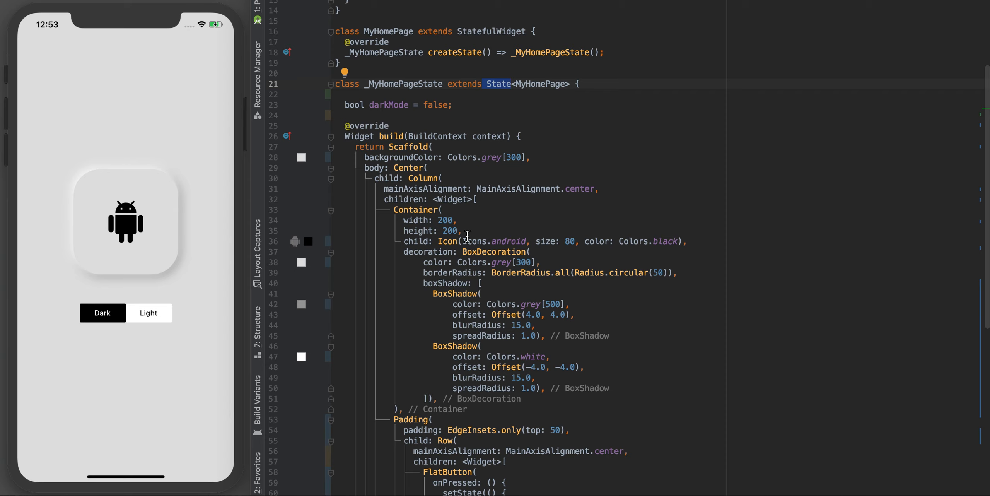
pyautogui.moveTo(427, 105)
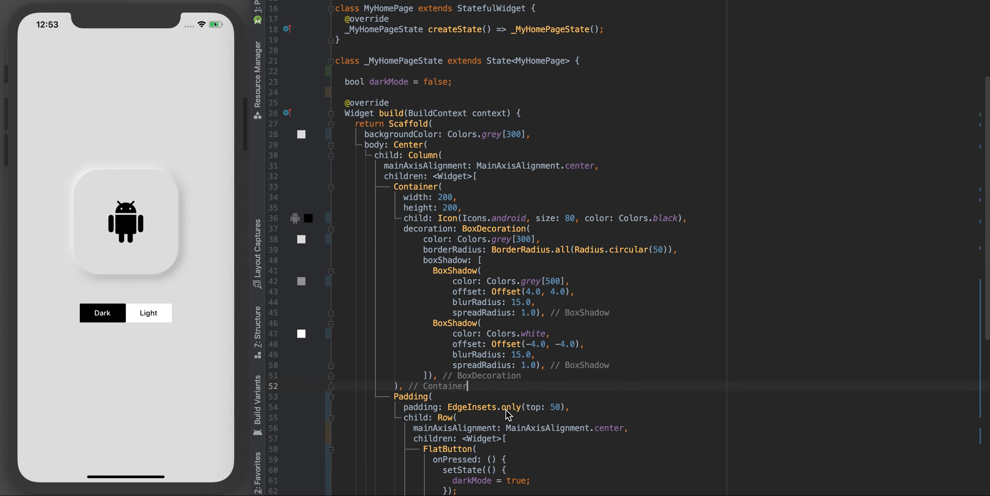
pyautogui.doubleClick(389, 82)
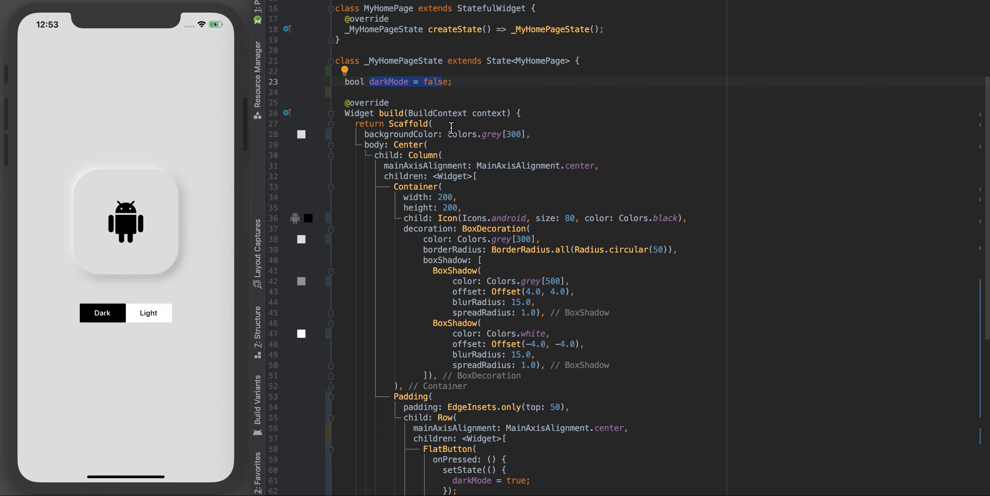
pyautogui.scroll(-3)
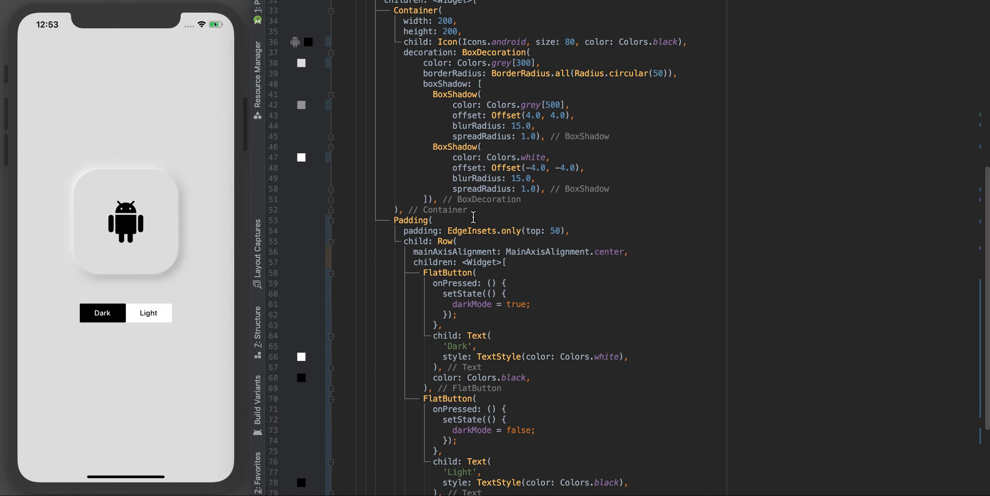
pyautogui.click(533, 304)
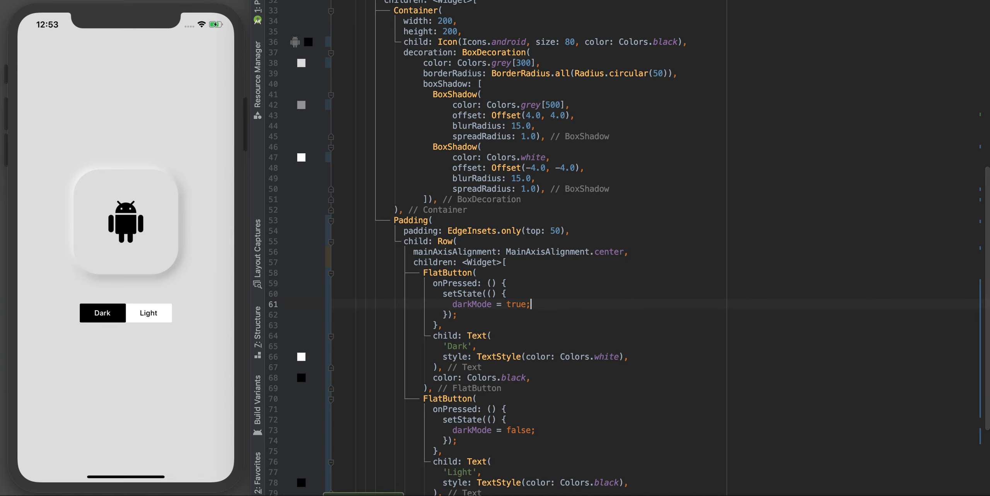
pyautogui.scroll(3)
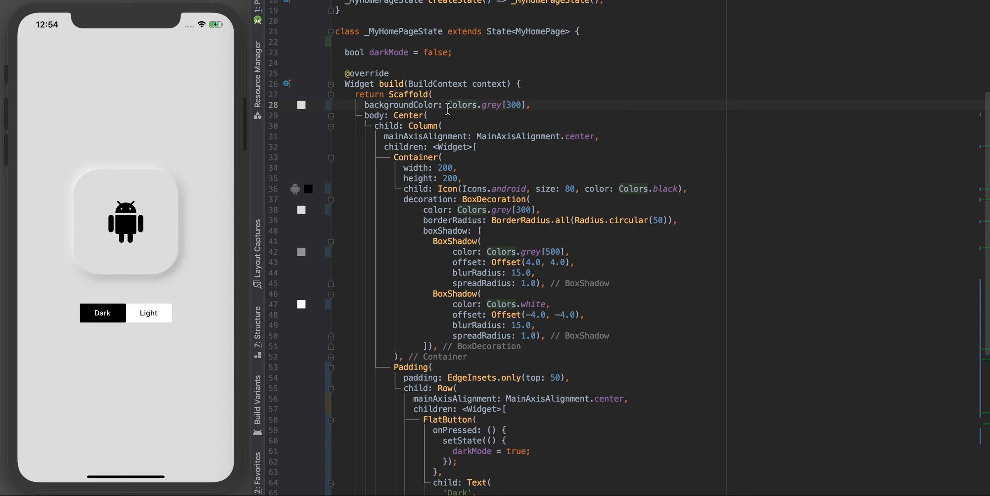
# Set Scaffold backgroundColor to darkMode ? grey[850] : grey[300], then tap Dark in the app.
pyautogui.write('darkMode ?')
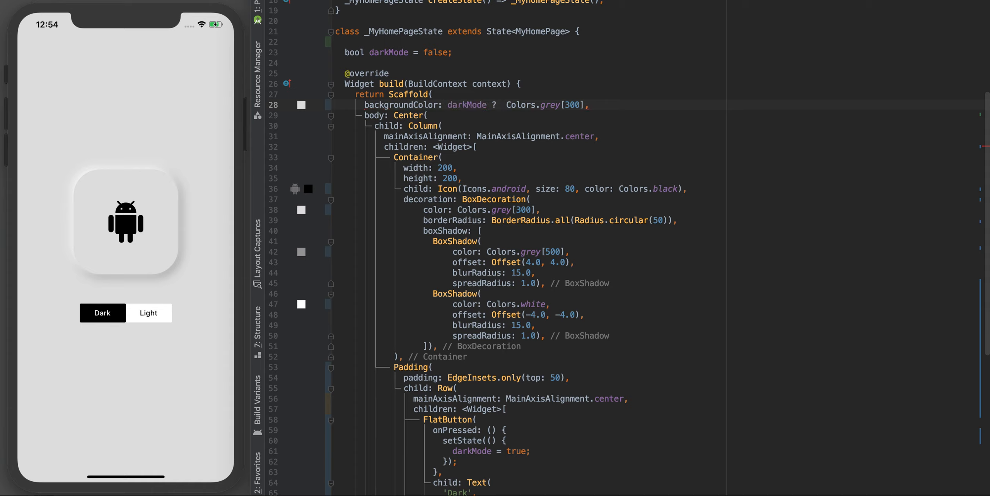
pyautogui.write('Colors')
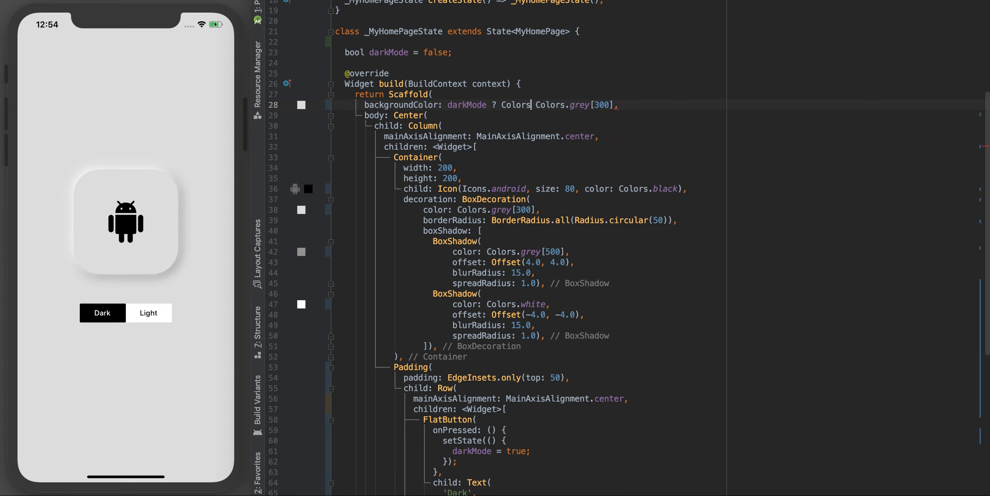
pyautogui.write('.grey[]')
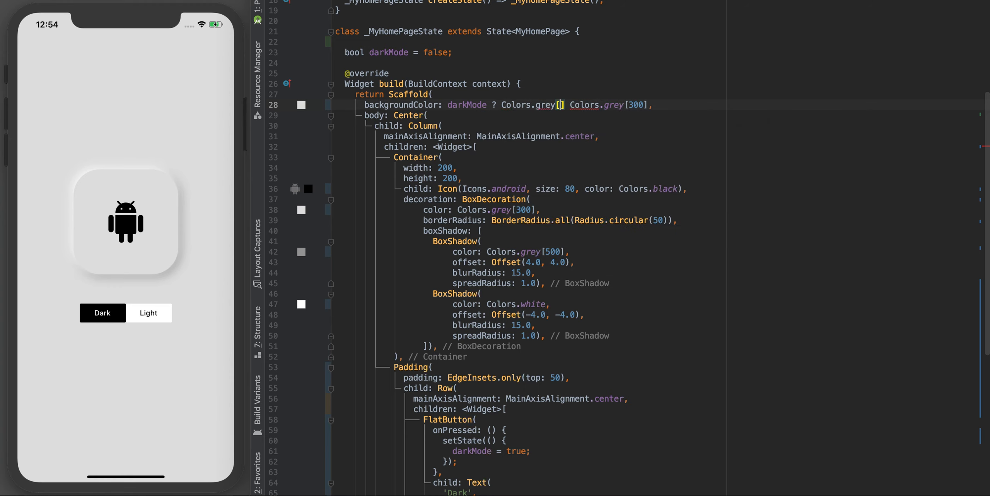
pyautogui.write('850')
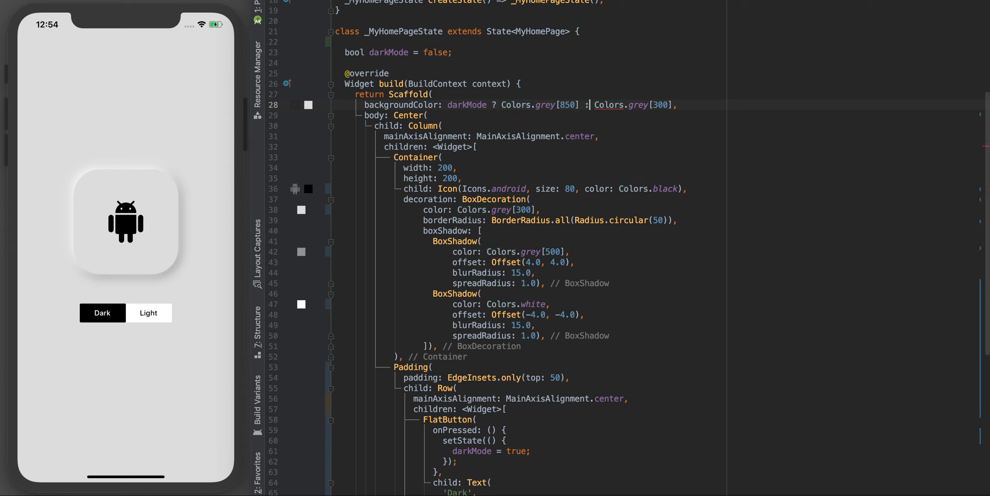
pyautogui.moveTo(494, 120)
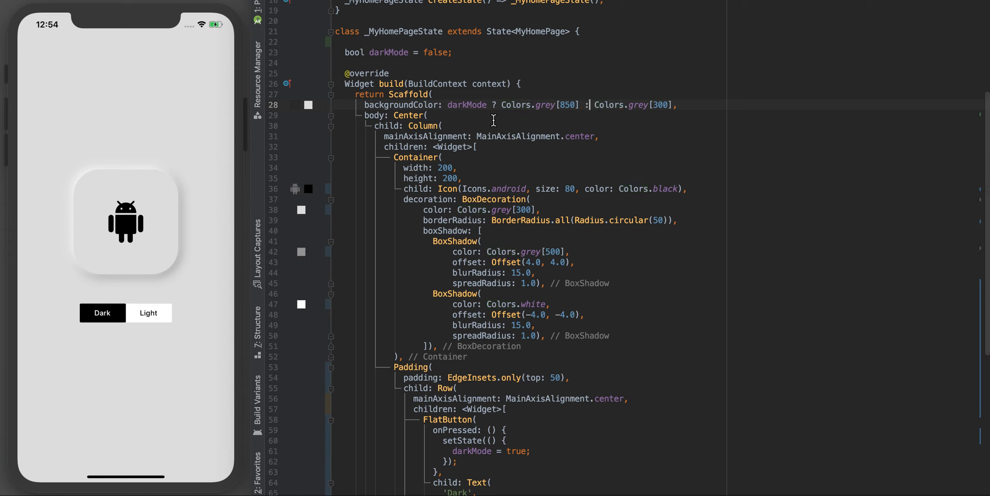
pyautogui.doubleClick(467, 105)
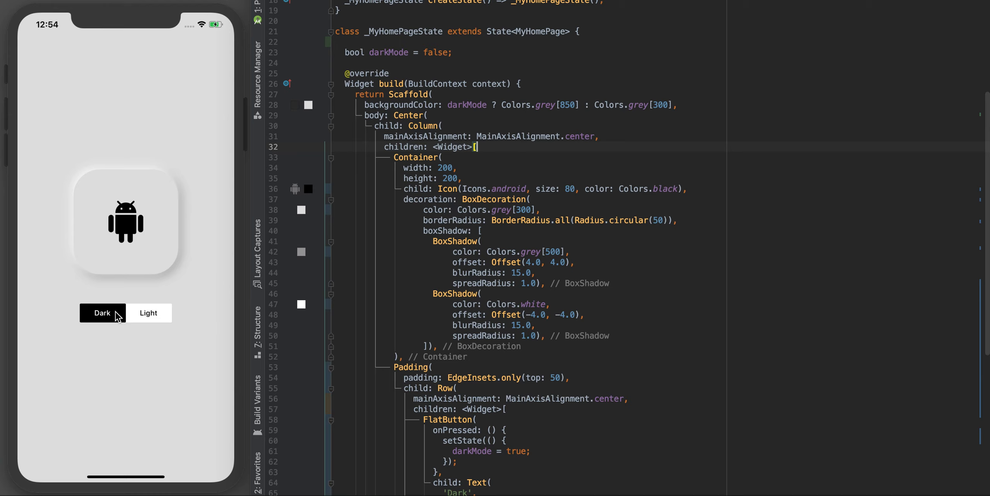
pyautogui.click(149, 313)
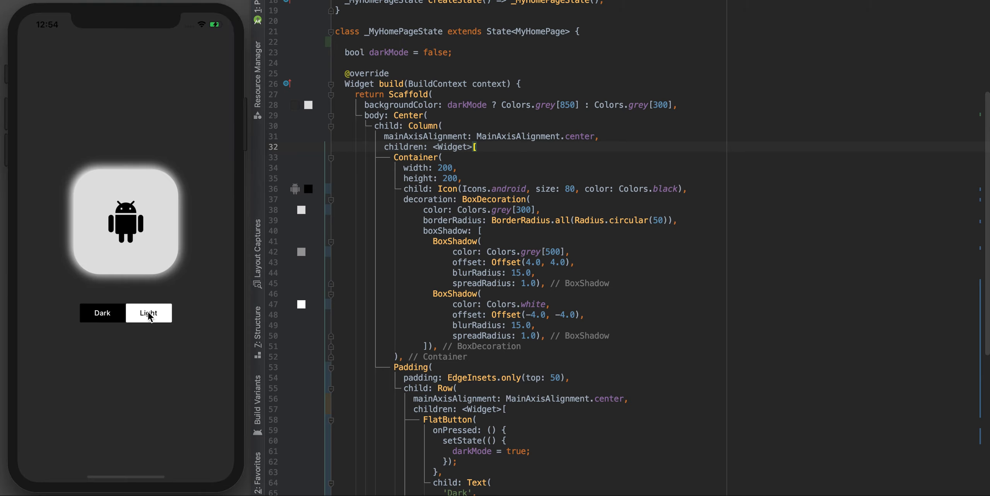
pyautogui.moveTo(130, 320)
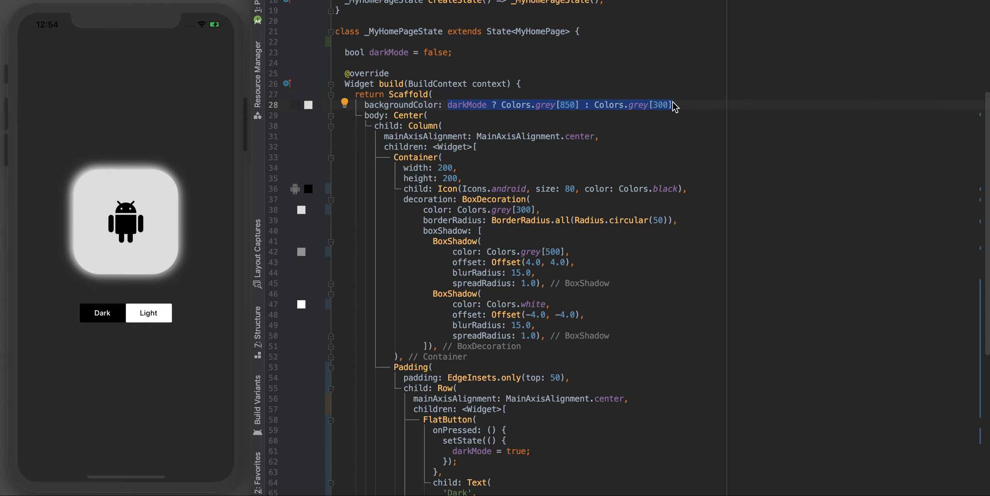
pyautogui.moveTo(479, 162)
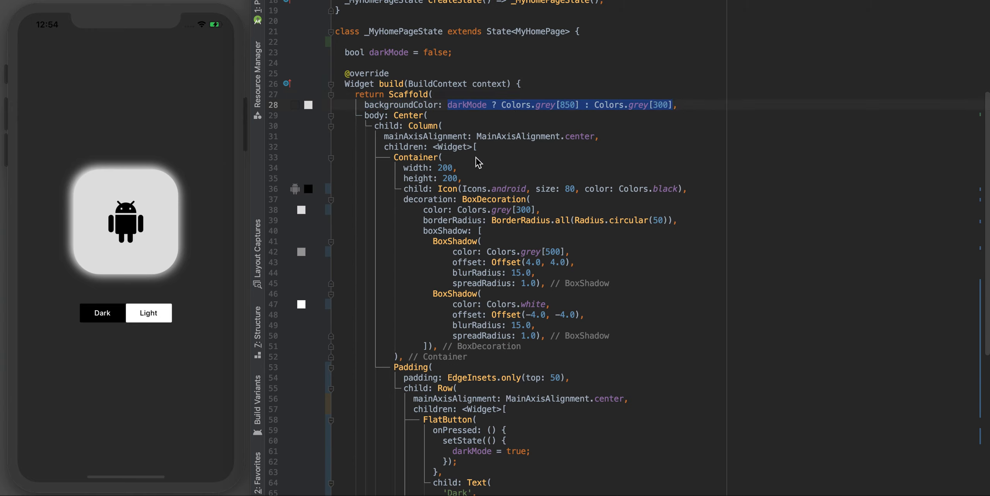
pyautogui.moveTo(461, 214)
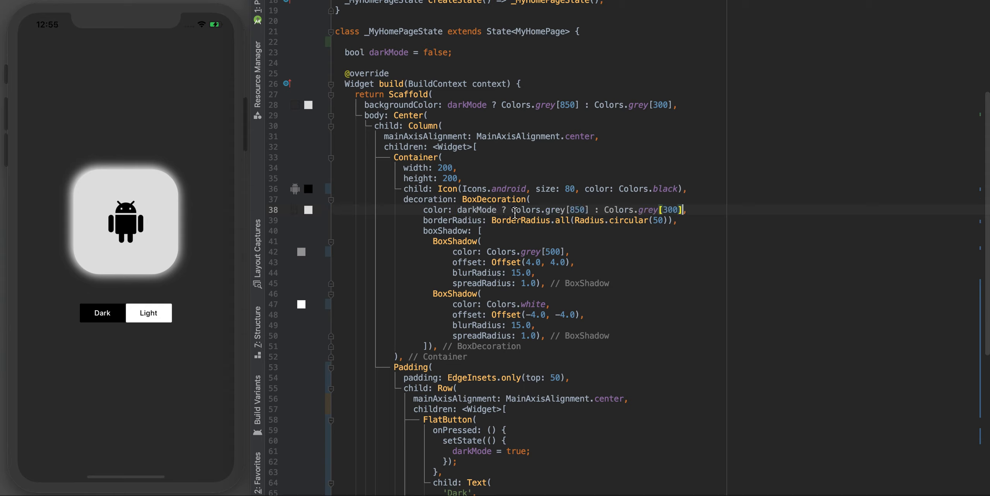
# Make the card colour grey[850]/grey[300] and first shadow grey[900]/grey[500] by darkMode.
pyautogui.doubleClick(479, 210)
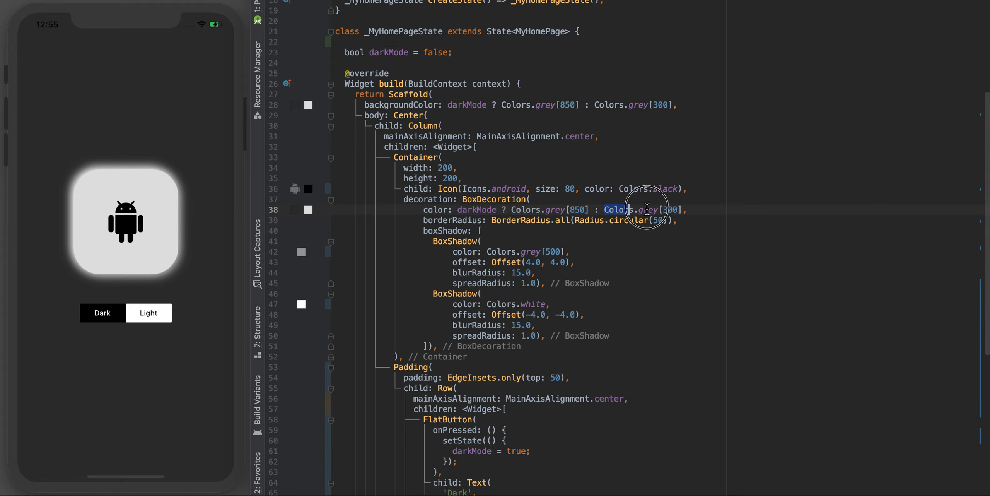
pyautogui.doubleClick(637, 209)
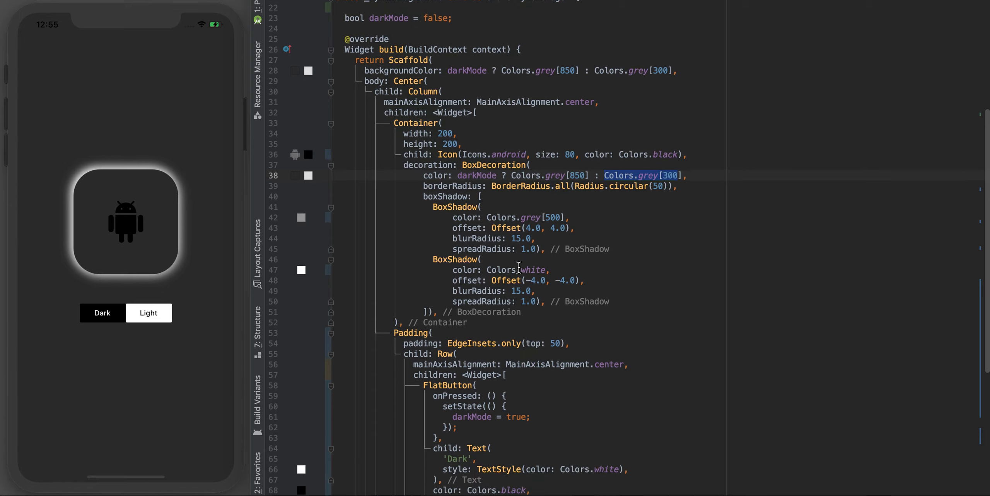
pyautogui.scroll(-3)
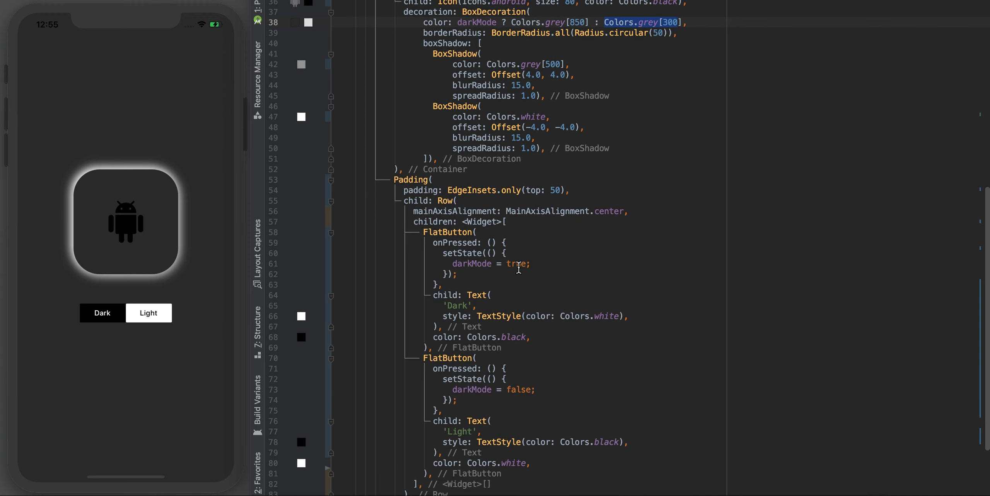
pyautogui.scroll(3)
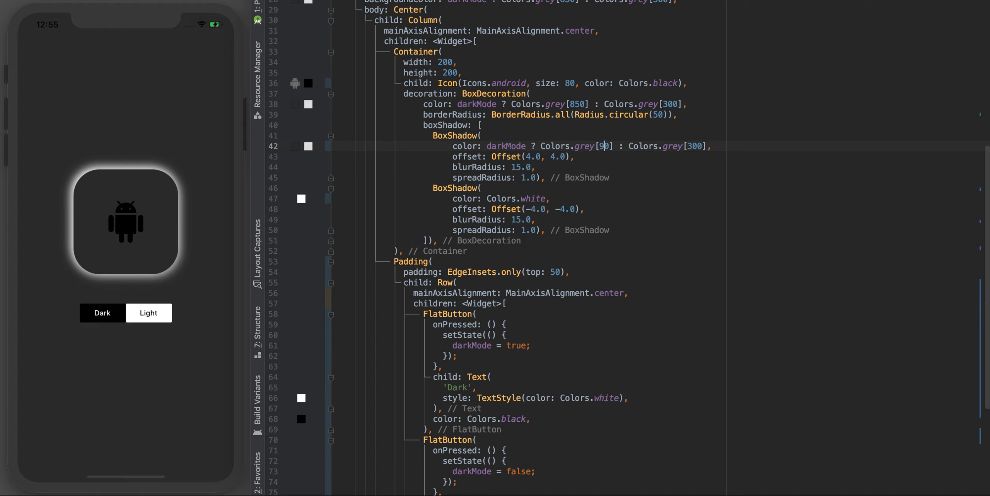
pyautogui.write('00')
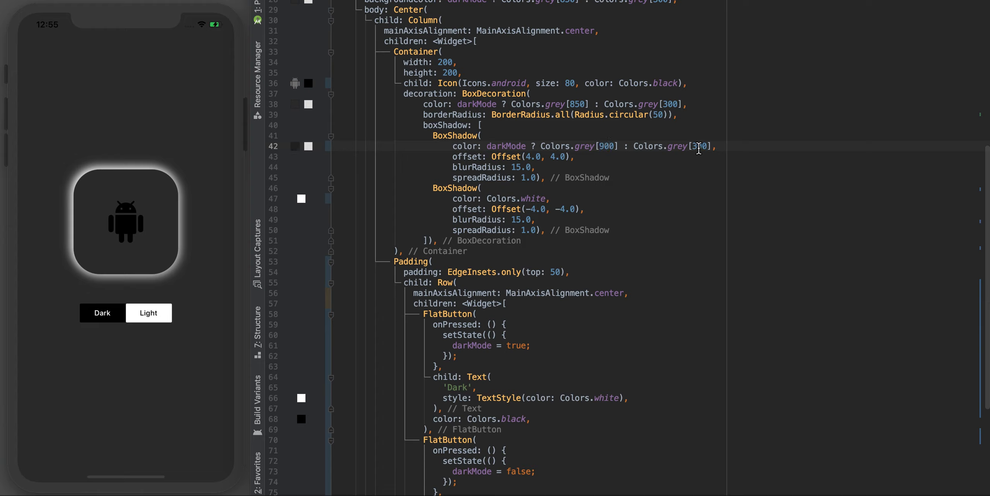
pyautogui.moveTo(684, 151)
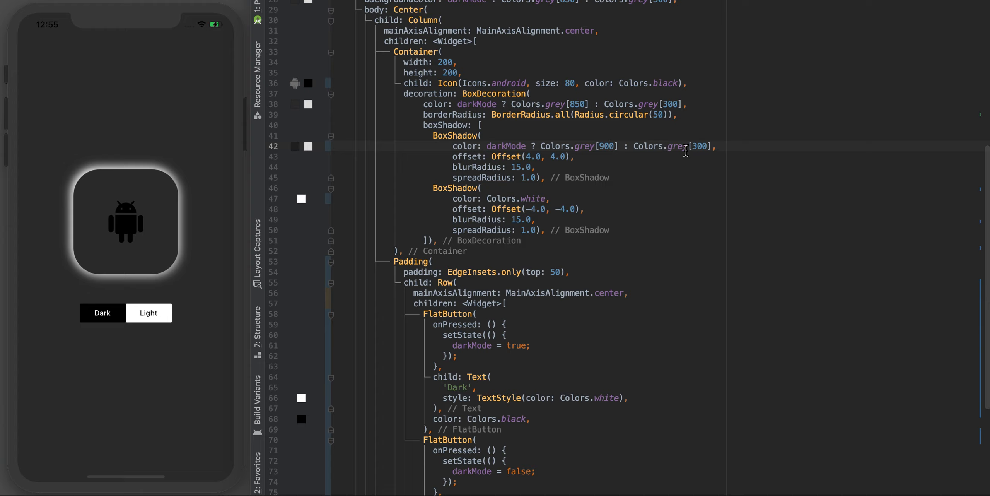
pyautogui.moveTo(682, 169)
pyautogui.write('5')
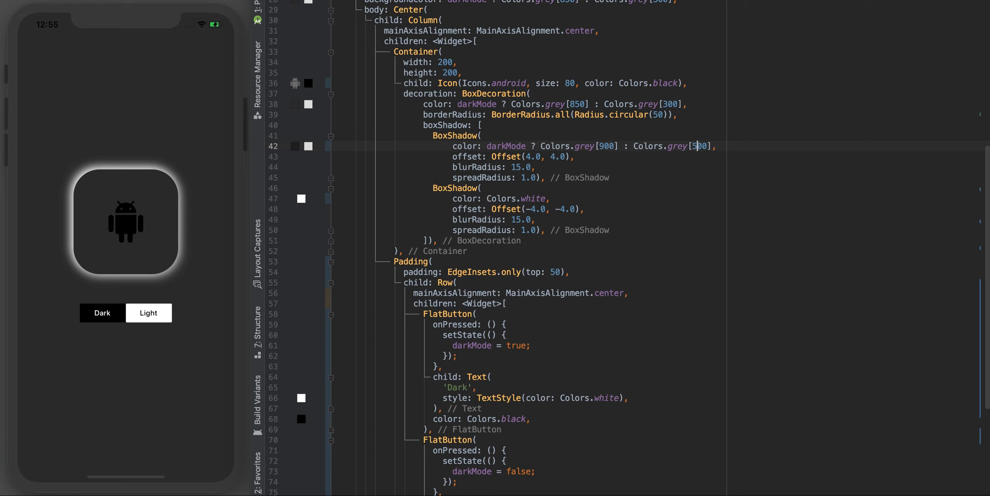
# Make the second shadow grey[800] in dark mode and white in light mode.
pyautogui.doubleClick(517, 198)
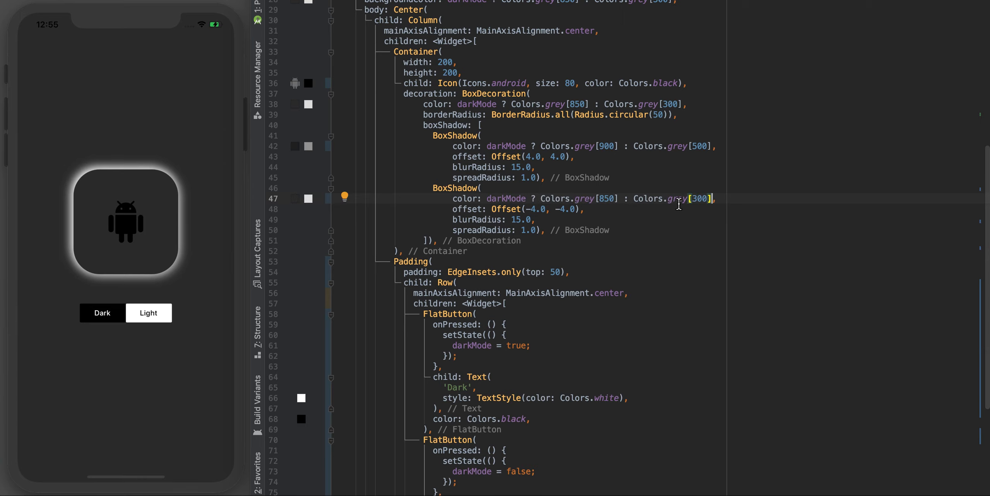
pyautogui.write('whi')
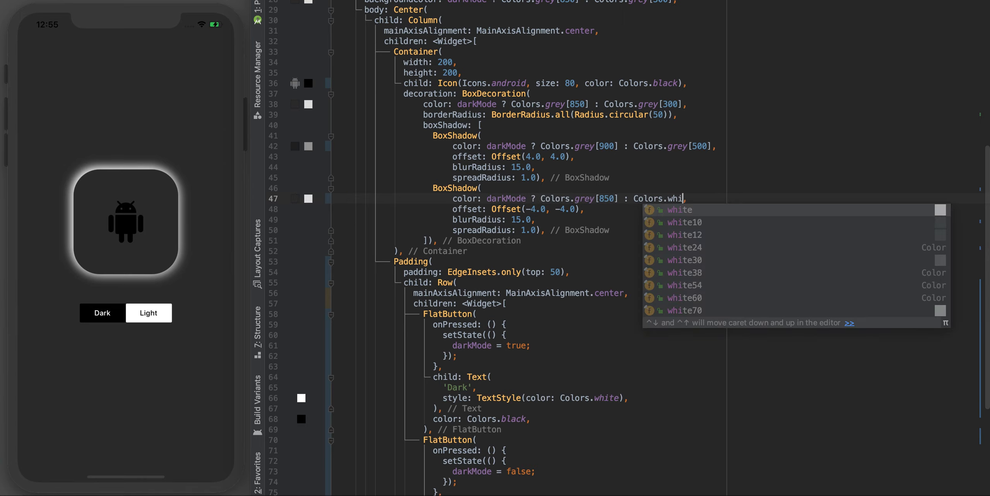
pyautogui.click(678, 210)
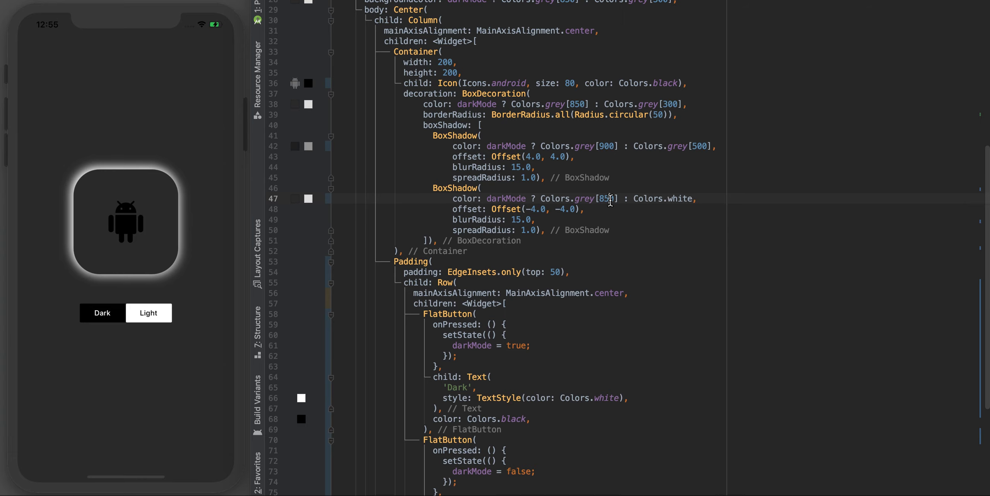
pyautogui.scroll(-3)
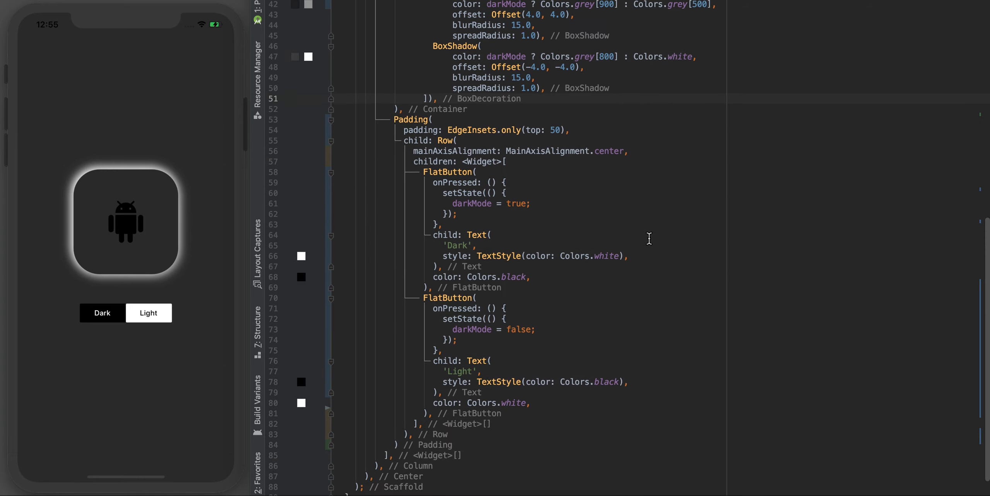
# Make the icon white in dark mode, black in light mode, and try Light then Dark.
pyautogui.scroll(3)
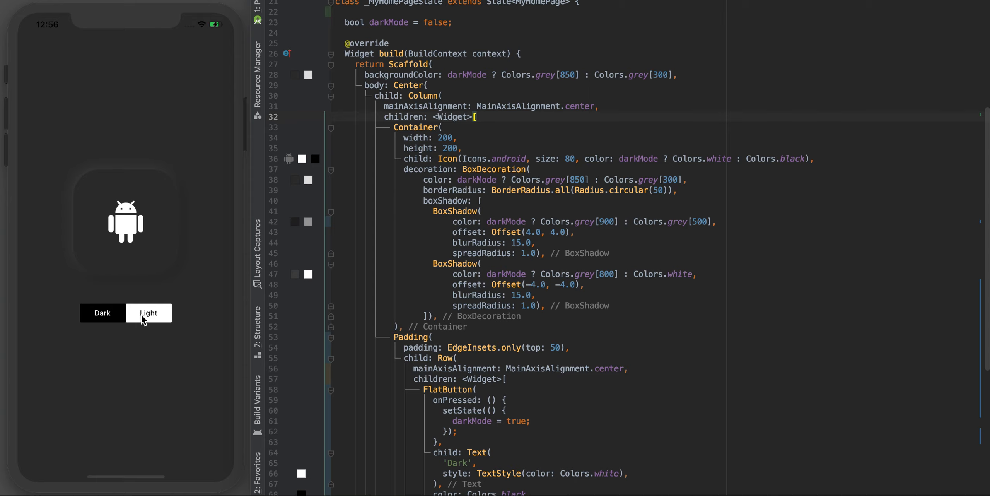
pyautogui.click(148, 312)
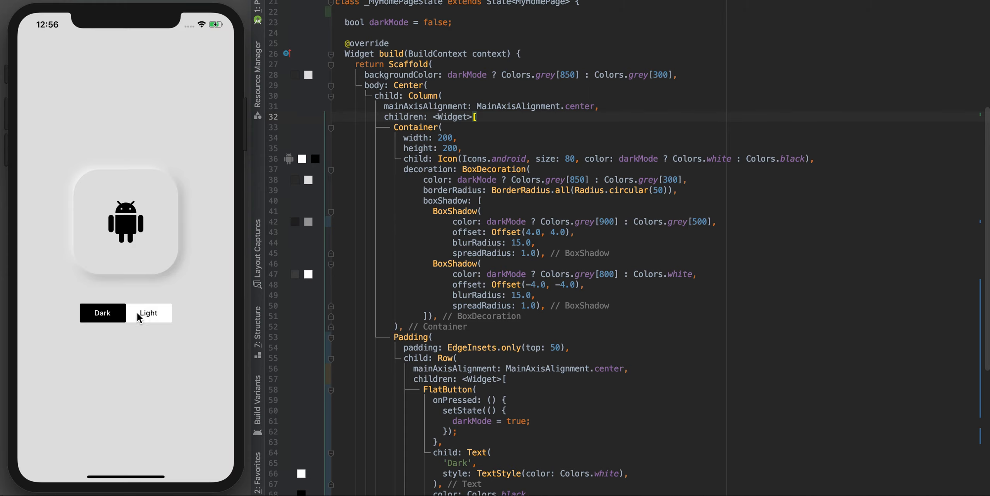
pyautogui.click(102, 313)
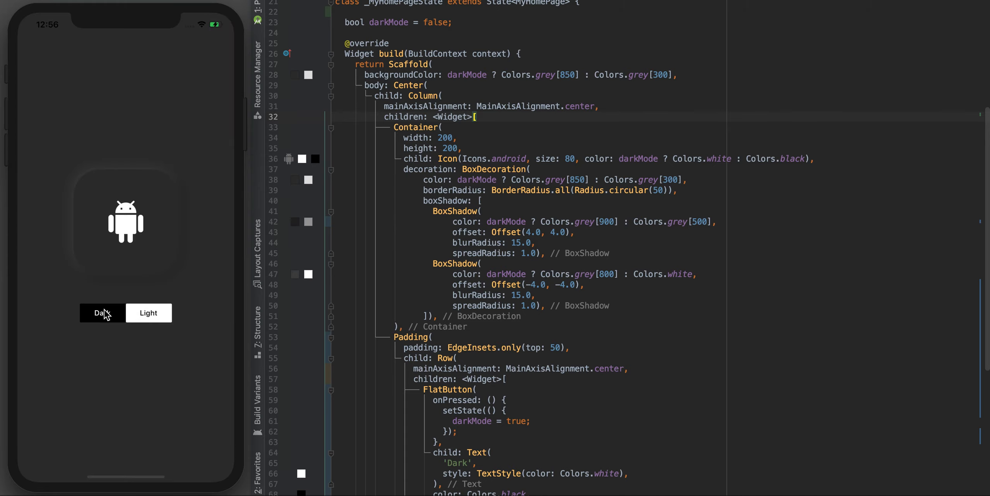
pyautogui.moveTo(411, 257)
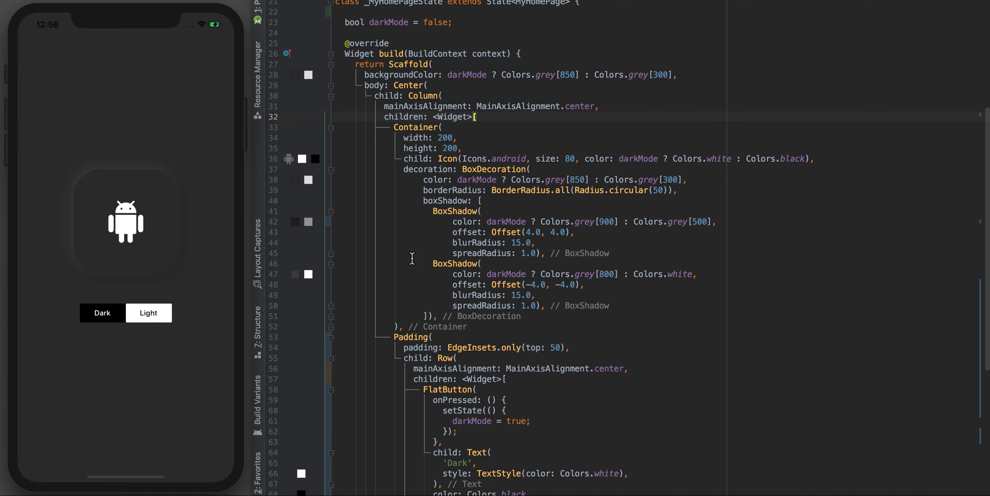
pyautogui.scroll(3)
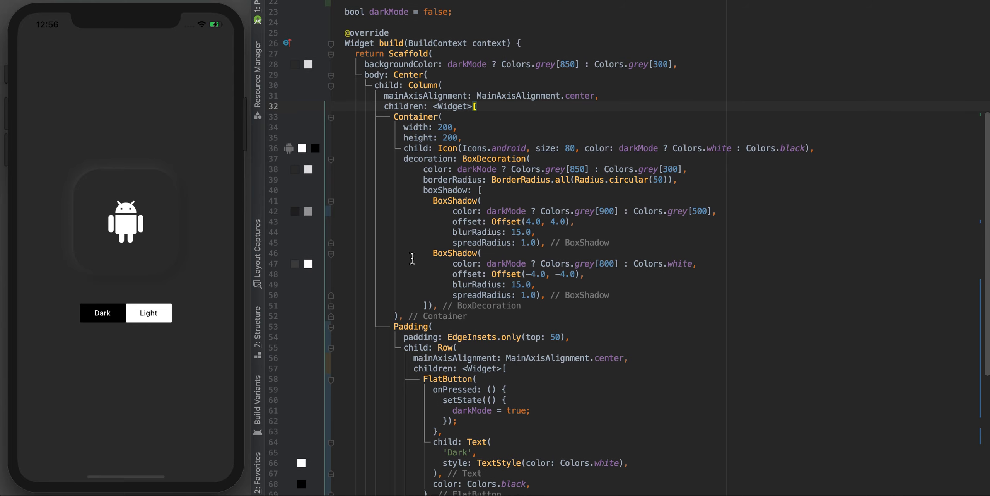
pyautogui.scroll(3)
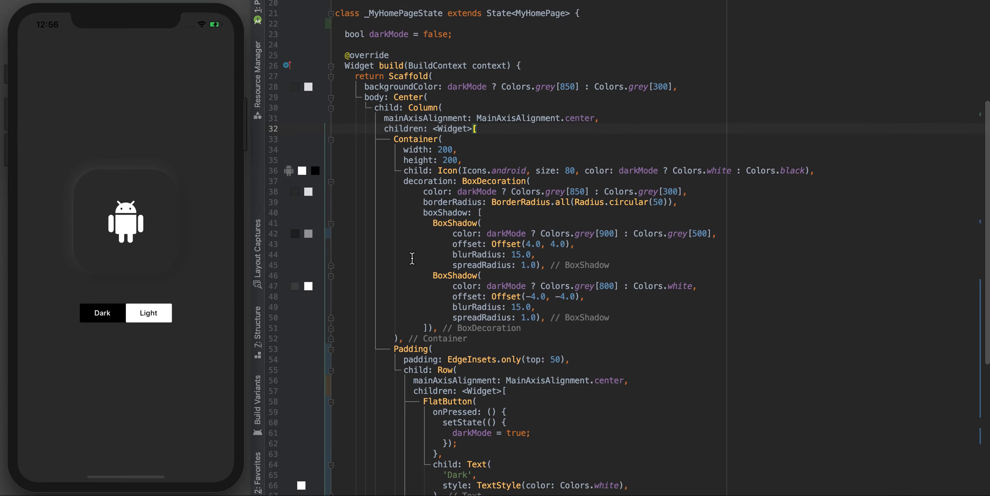